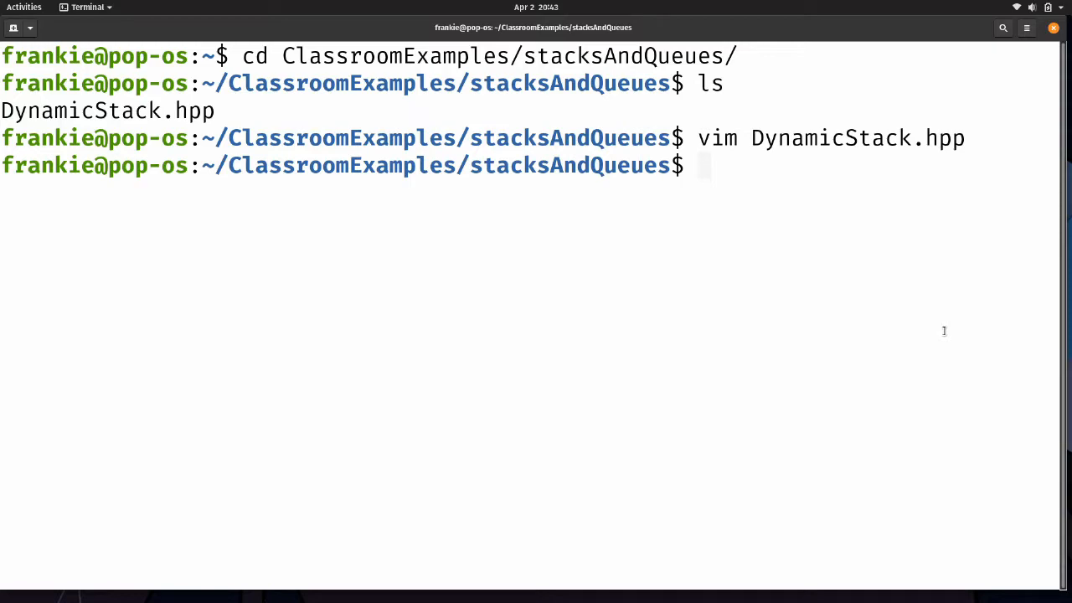
Step: Rename DynamicStack.hpp to DynamicQueue.hpp with mv and begin a vim command to open it
type("mv DynamicStack.hpp")
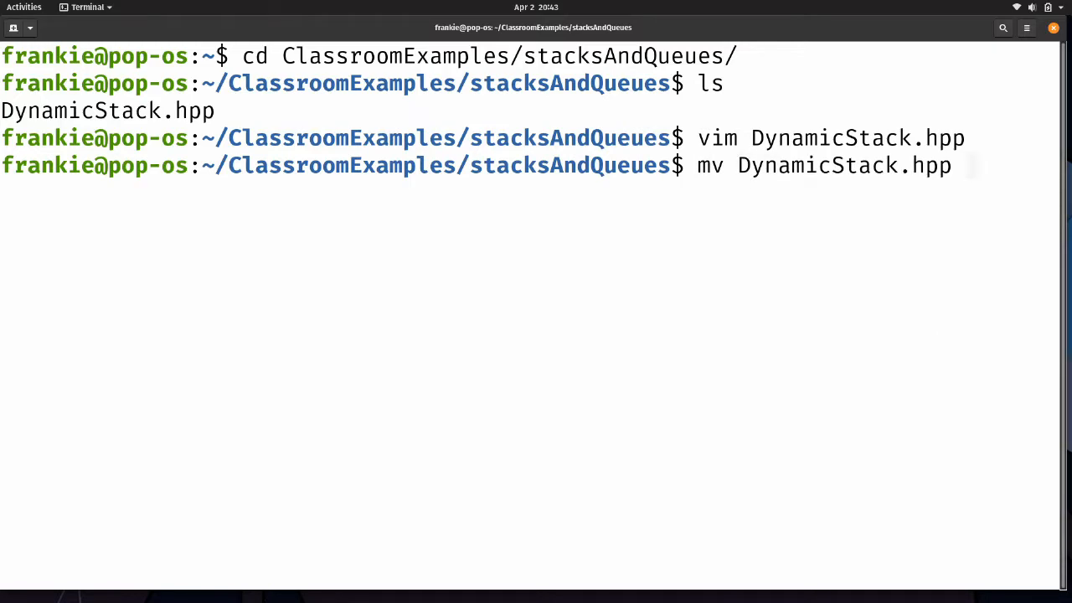
type("Dy")
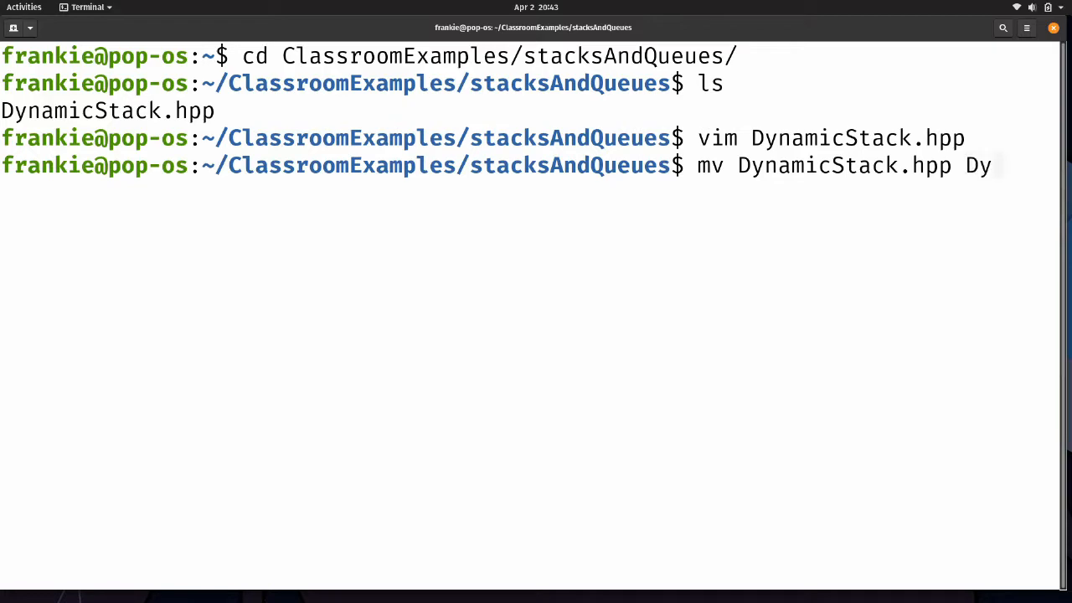
type("namic")
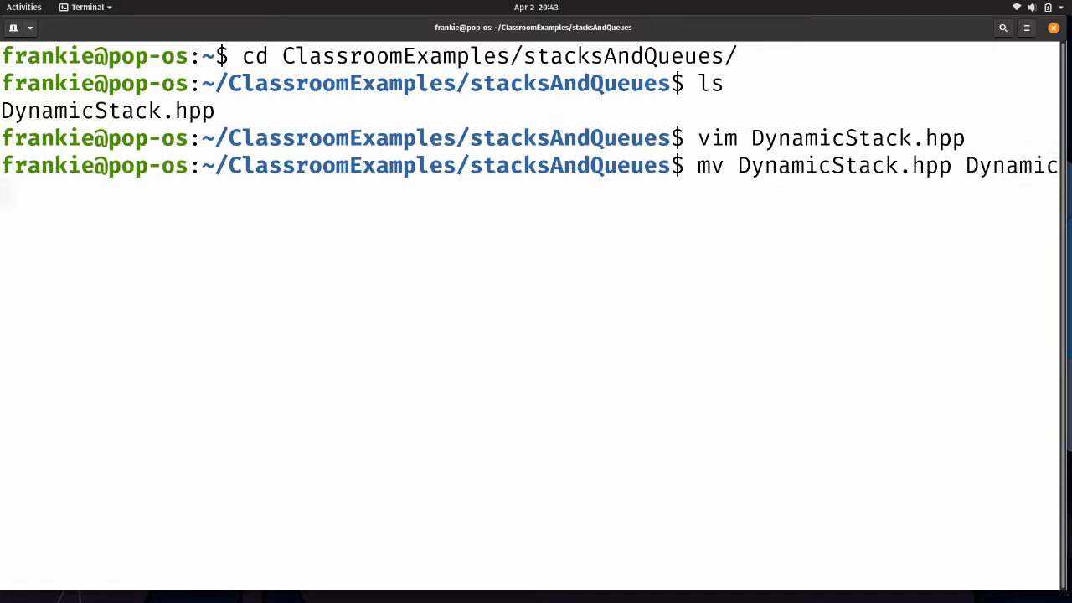
type("Queue.hpp")
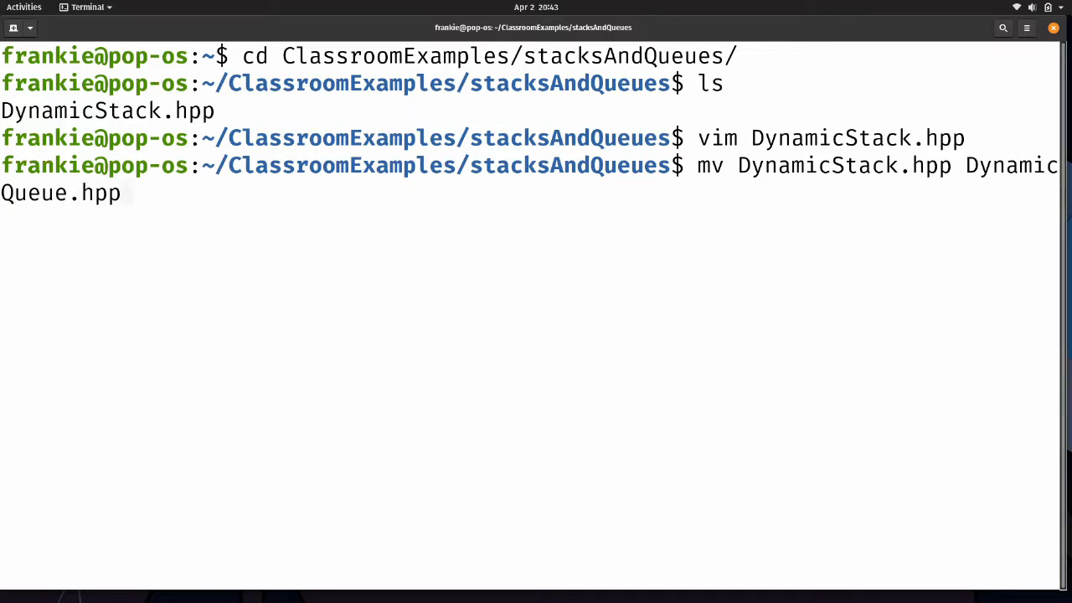
type("vim D")
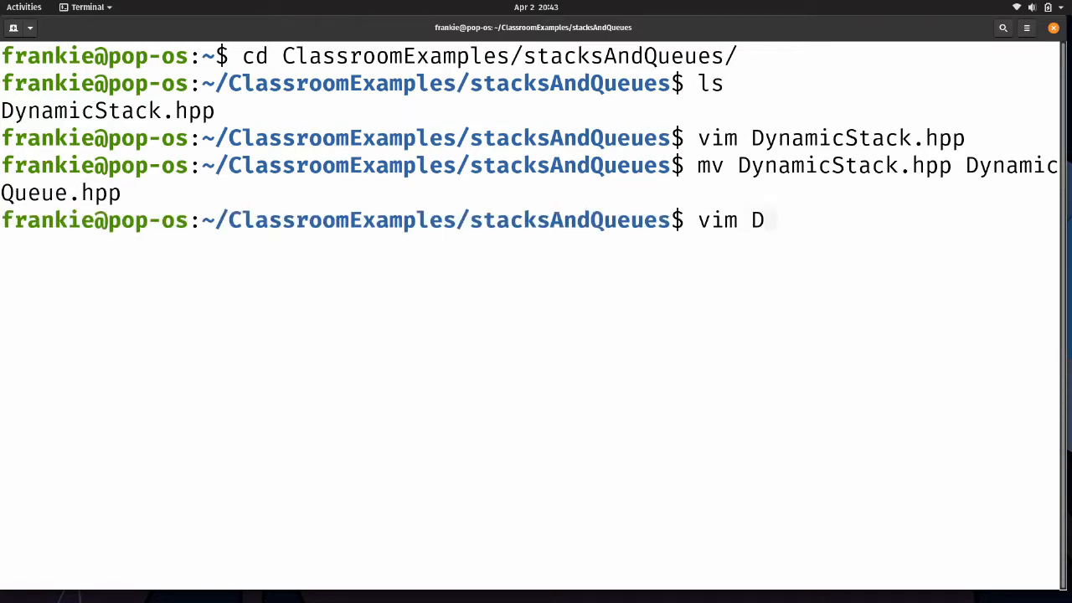
Step: Open DynamicQueue.hpp and change Stack to Queue in class and constructors, parameter s to q
key("Return")
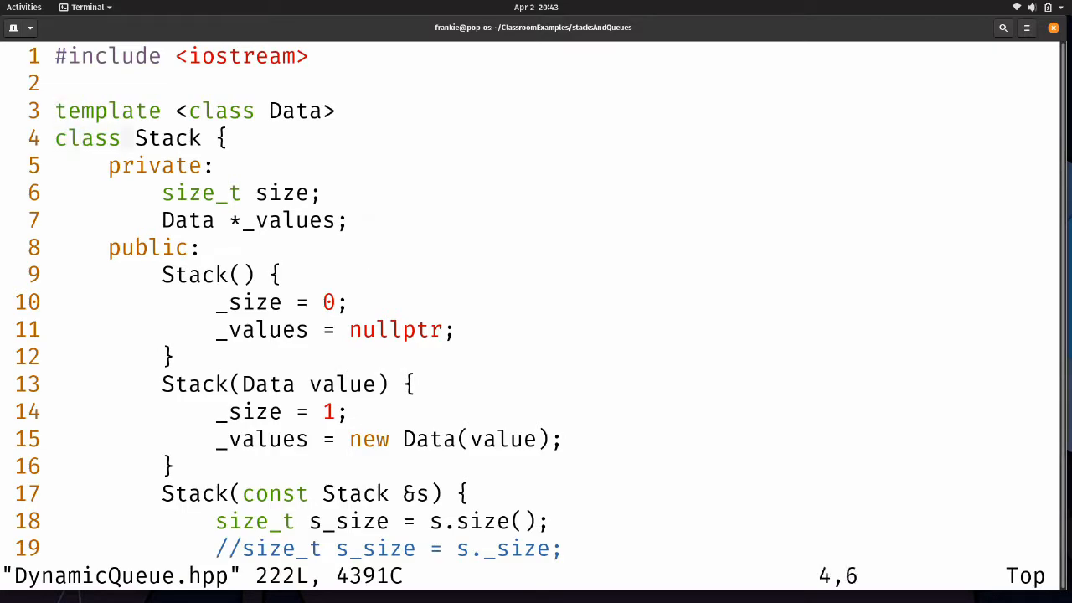
type("Queue")
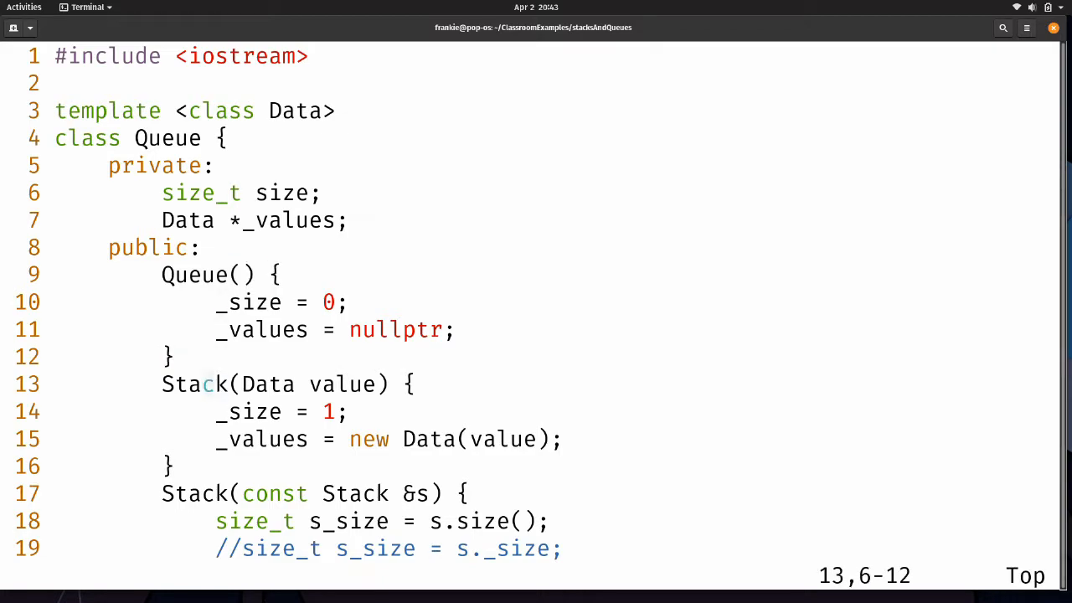
type("q")
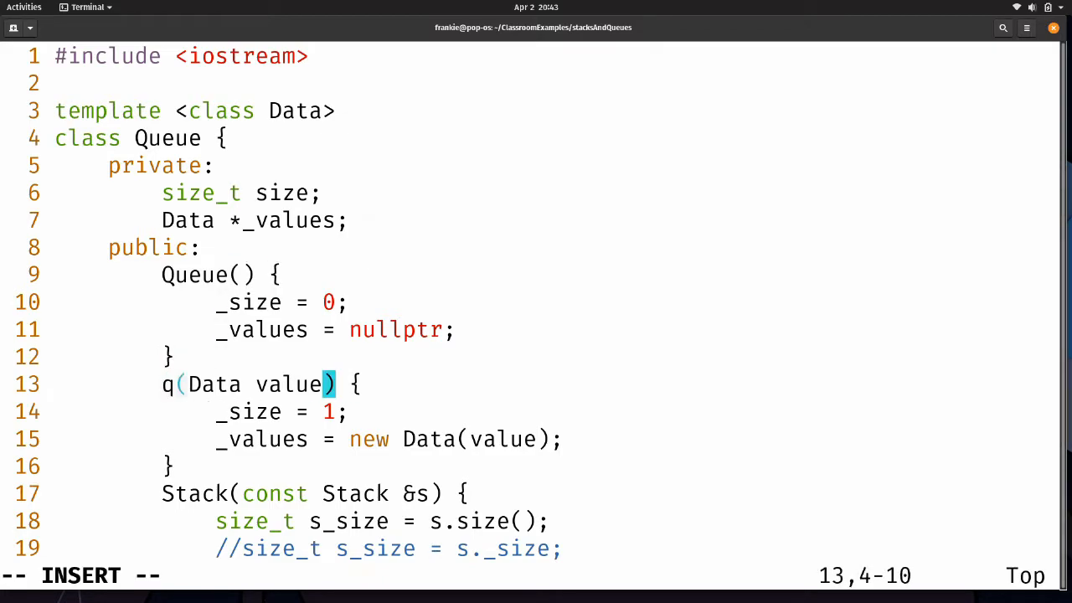
type("Queue")
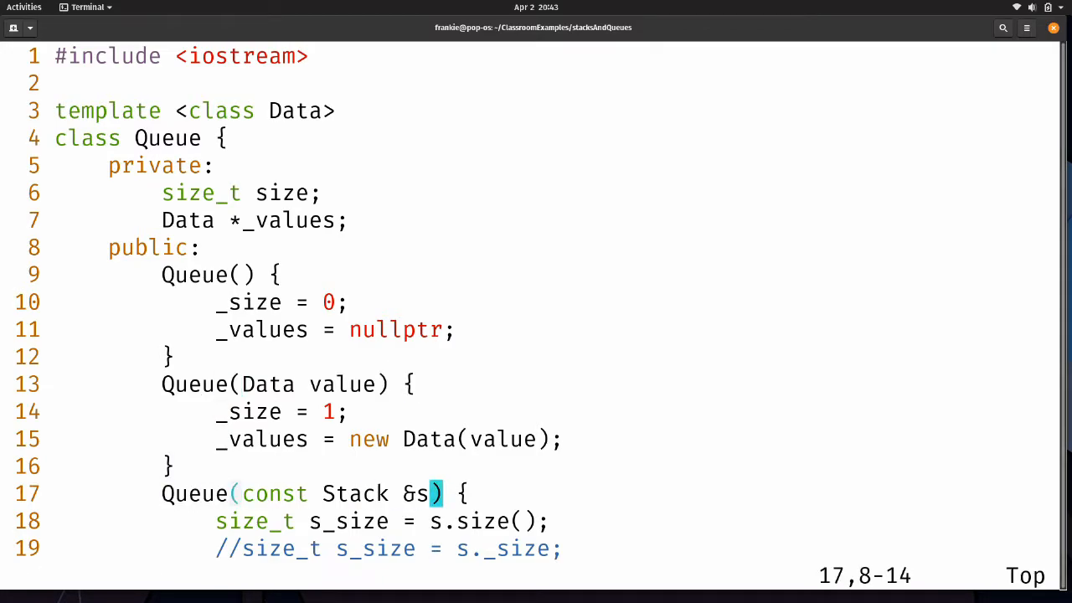
type("Que")
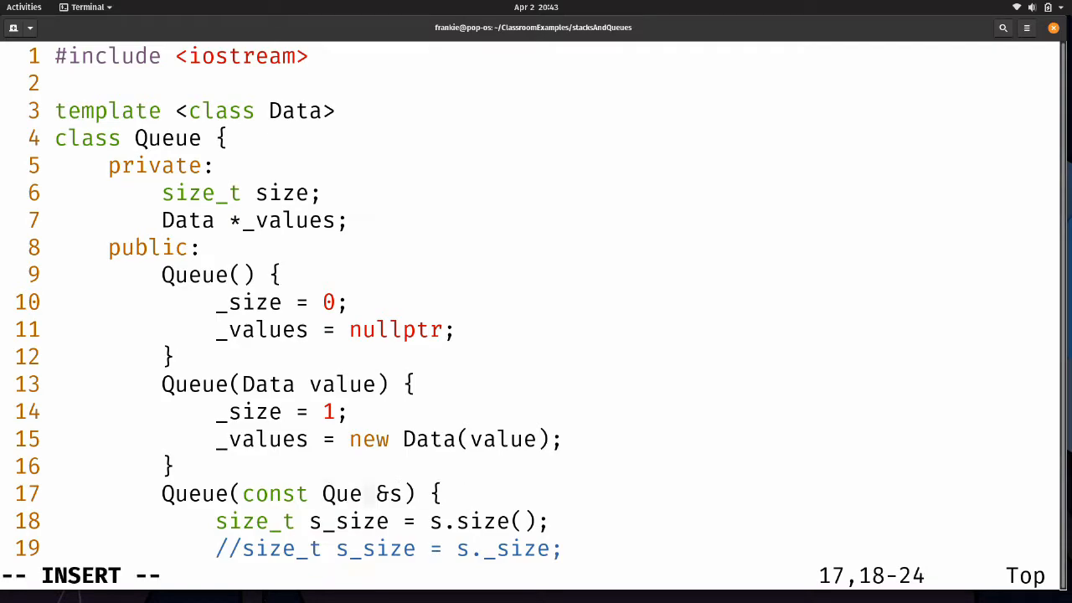
type("ue")
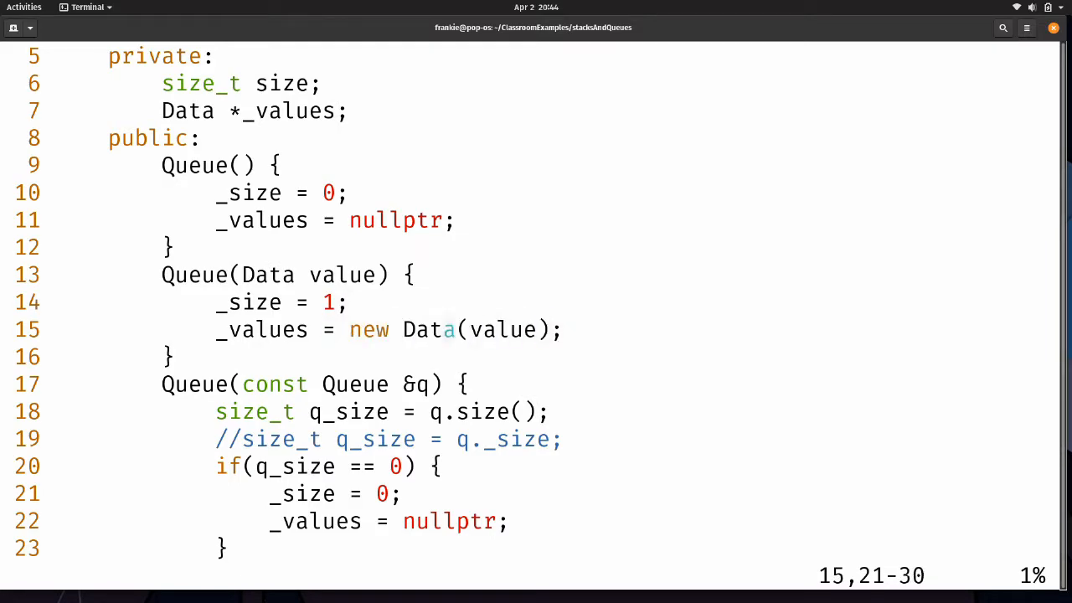
Step: Change s_size to q_size in the copy constructor's if condition, reviewing down to front()
scroll("down", 3)
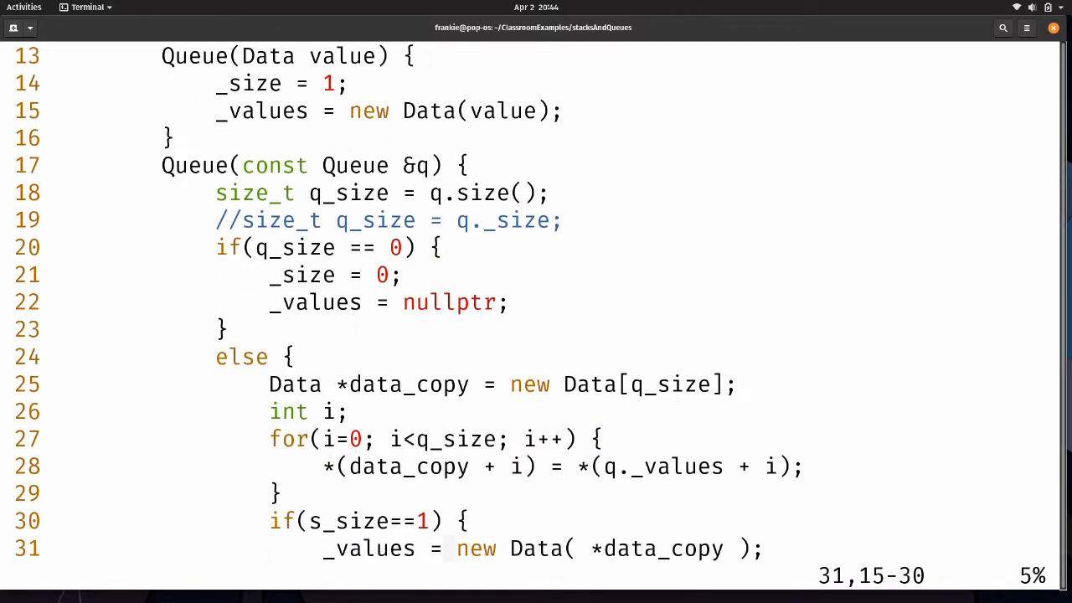
scroll("down", 3)
type("q")
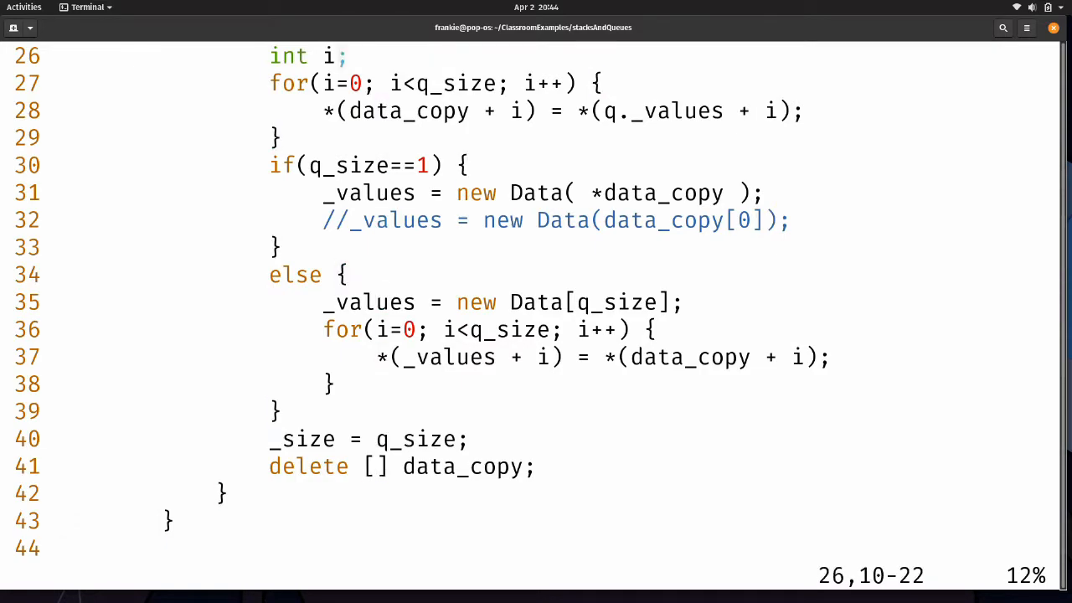
scroll("down", 3)
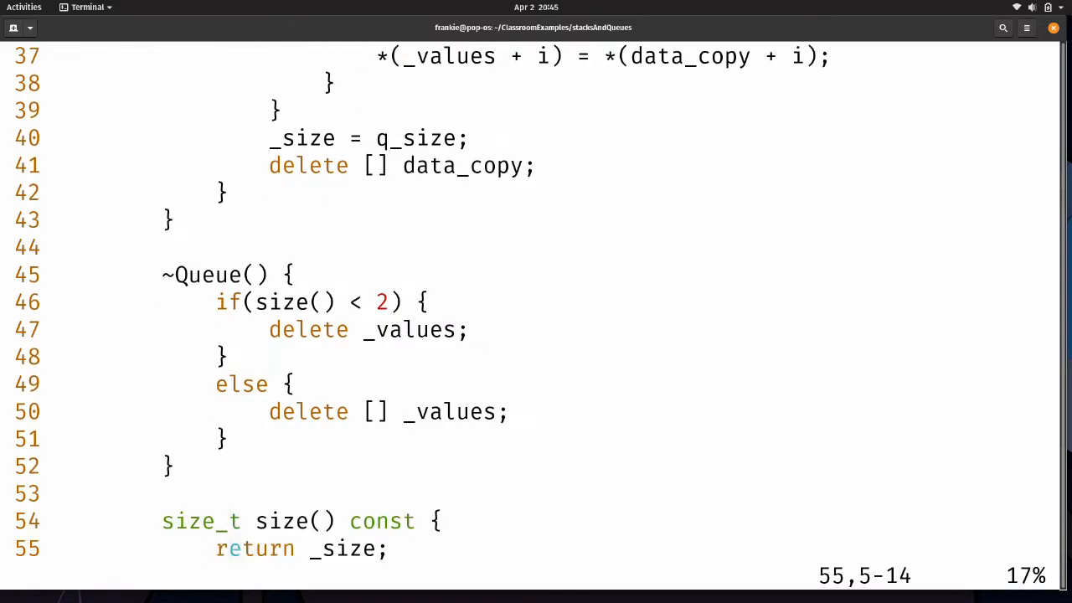
scroll("down", 3)
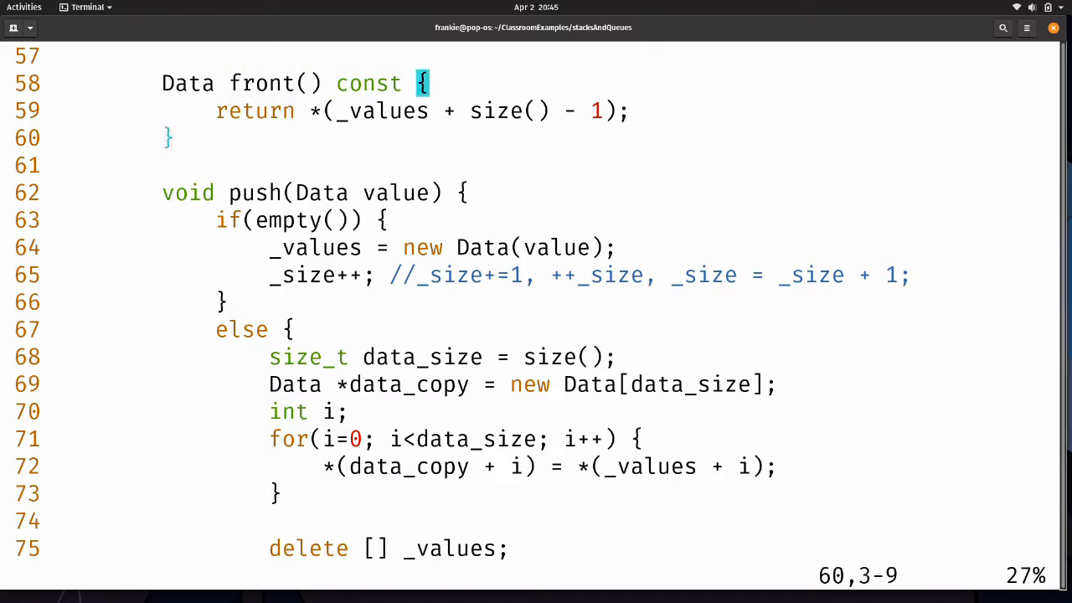
Step: Add a Data back() const accessor returning *(_values) below front()
type("Data back")
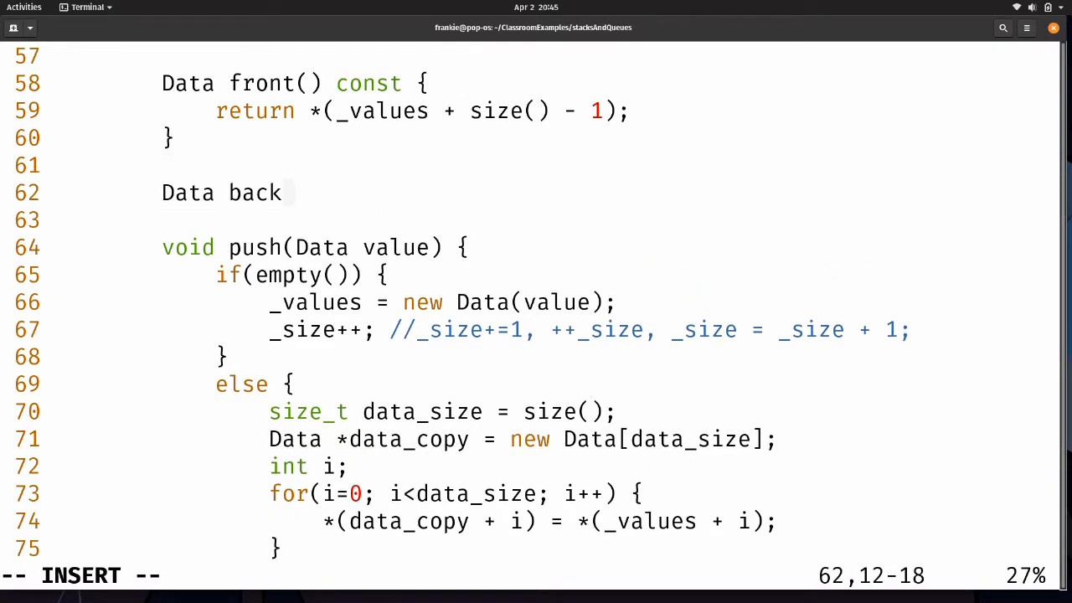
type("() const {")
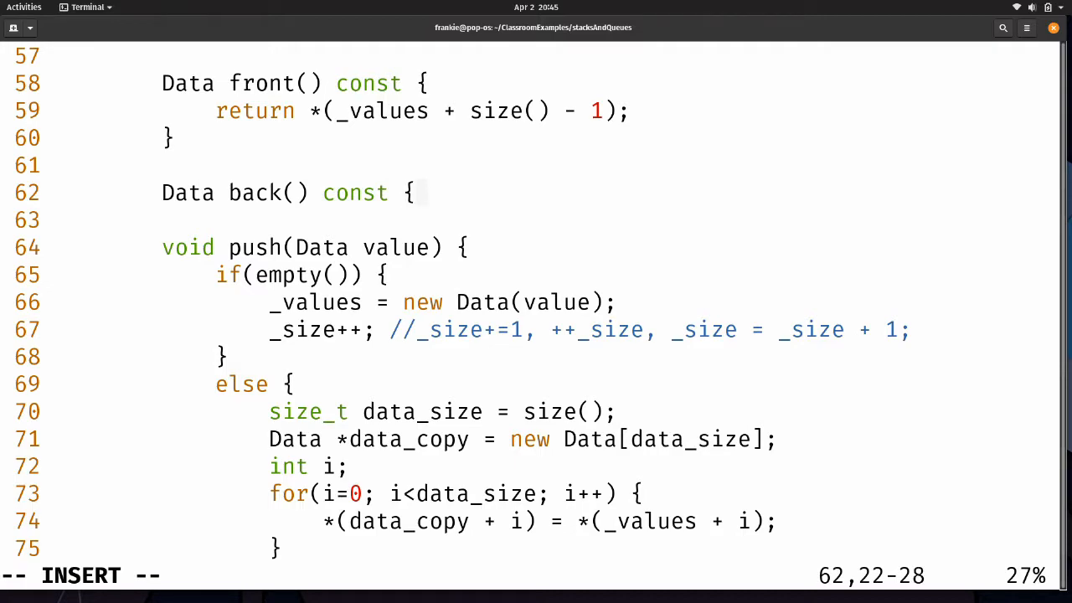
type("return")
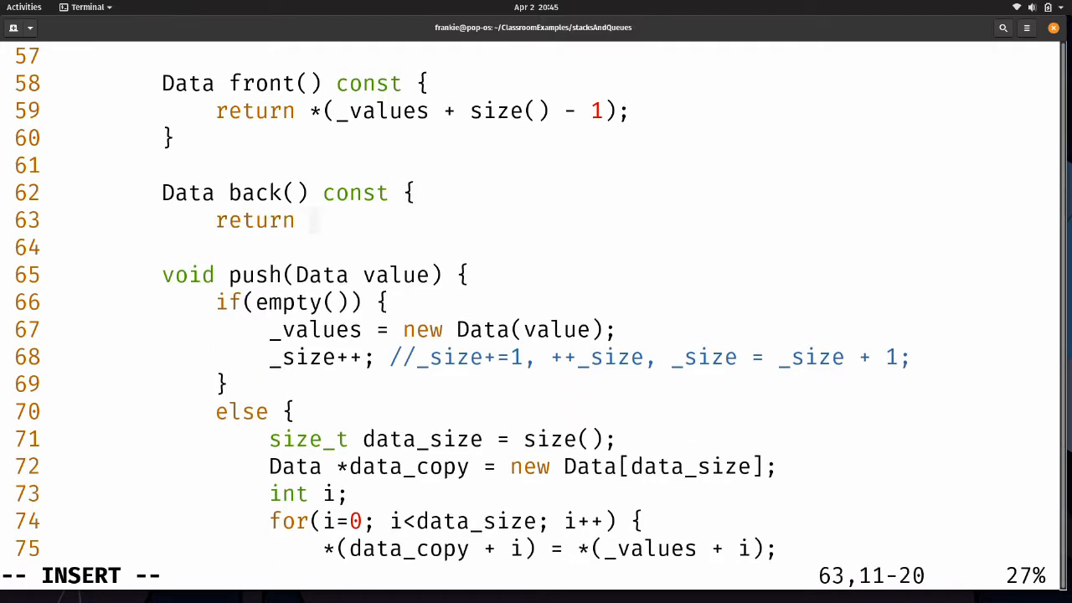
type("**")
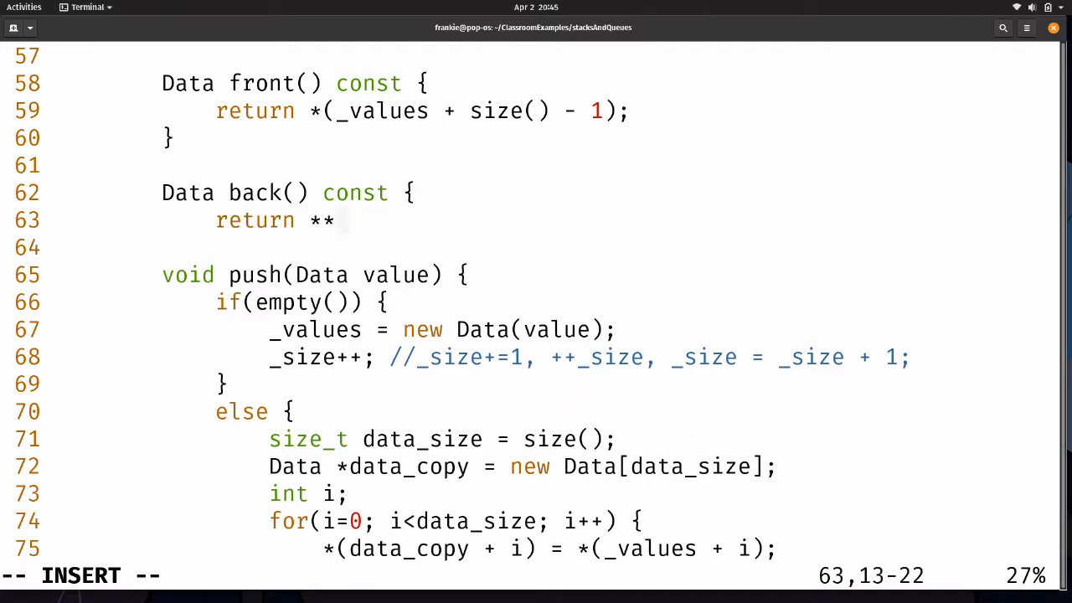
type("(_values")
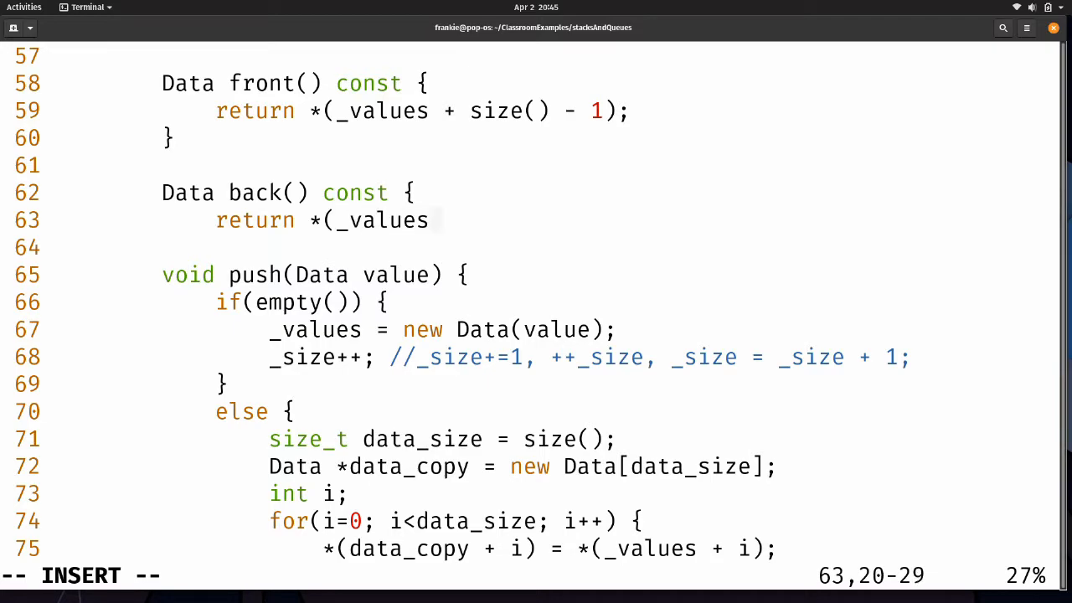
type(");")
type("}")
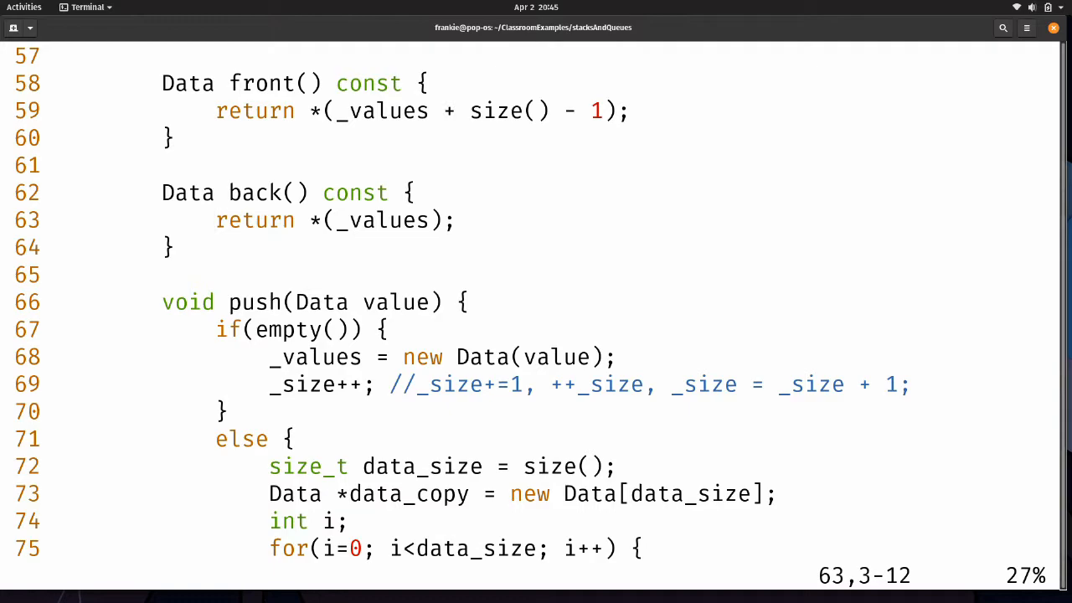
Step: Change the push method name to enqueue and look through its body
left_click(216, 329)
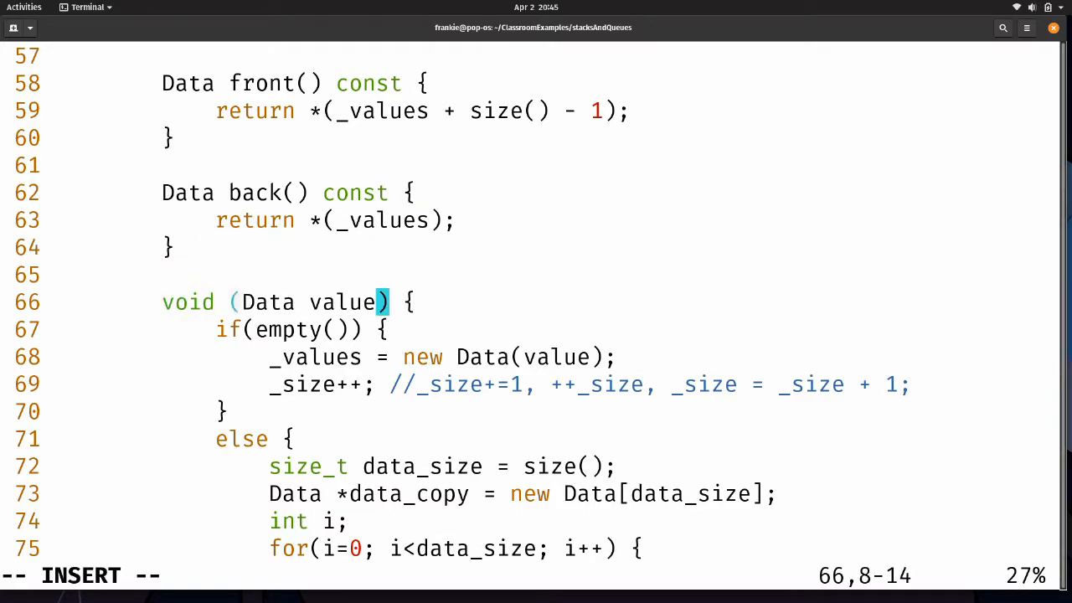
type("enqueue")
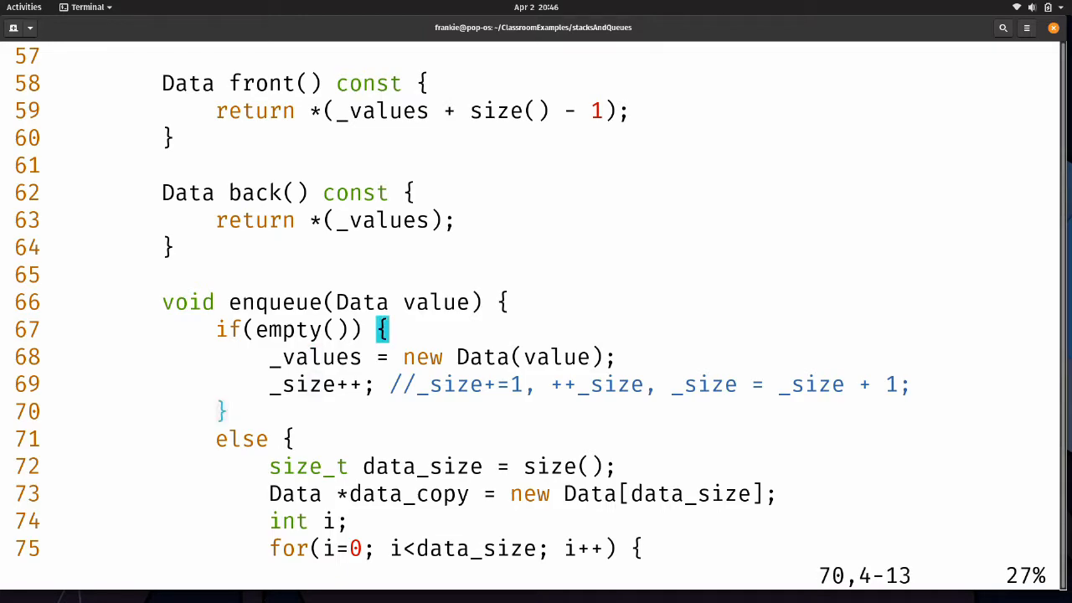
scroll("down", 3)
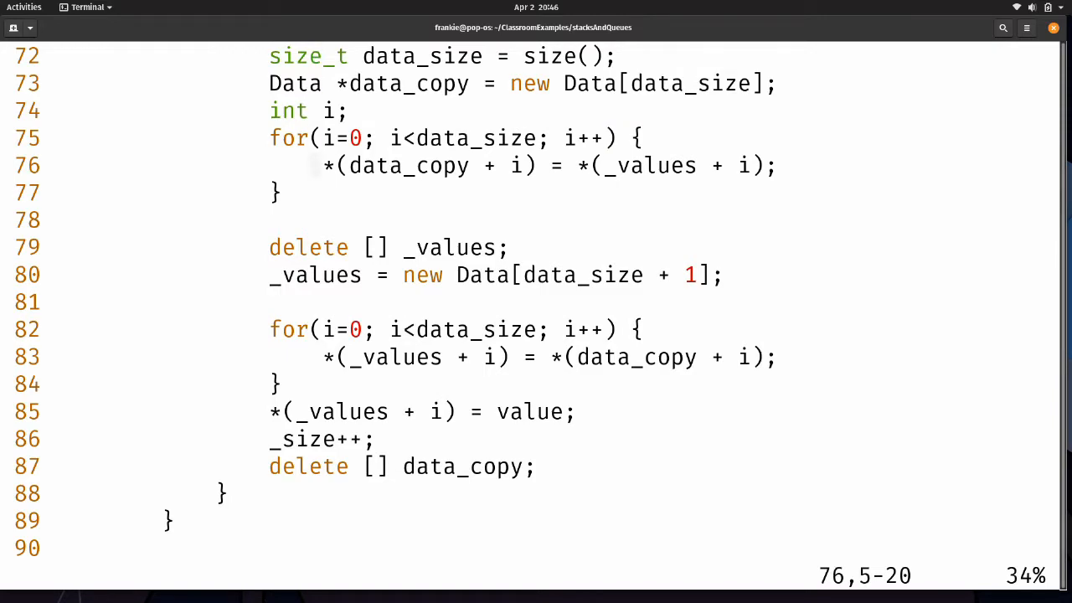
left_click(316, 275)
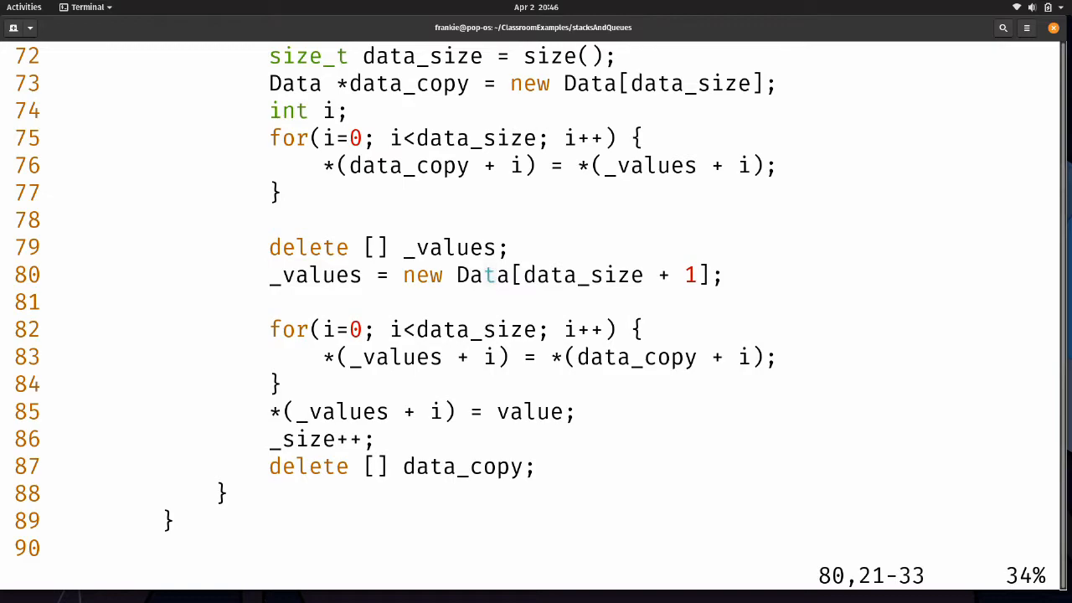
Step: Replace the value-assignment line in enqueue with *(_values + i) = value;
scroll("down", 3)
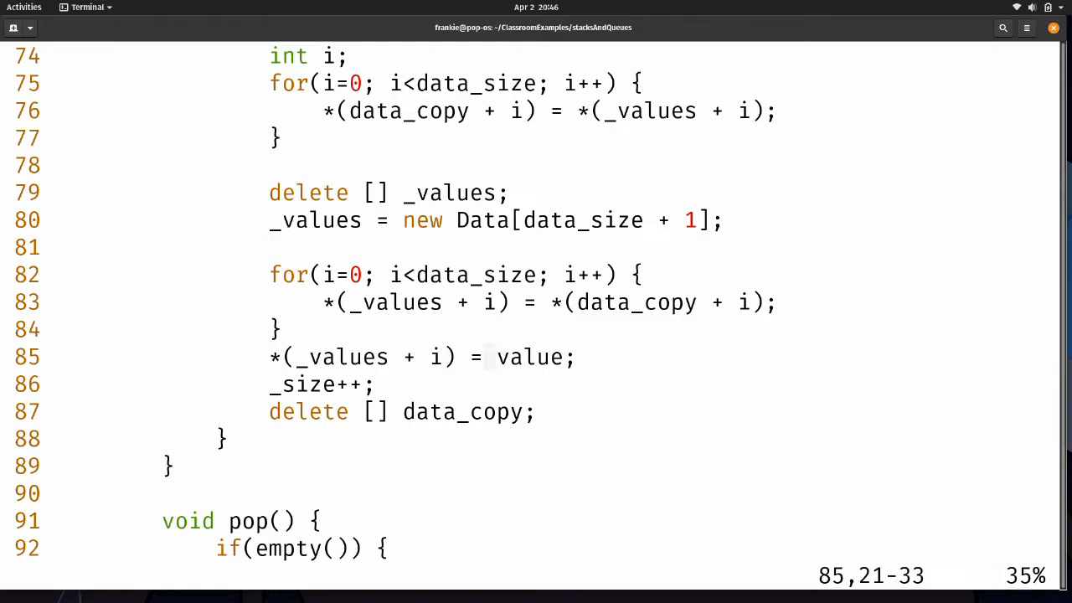
key("V")
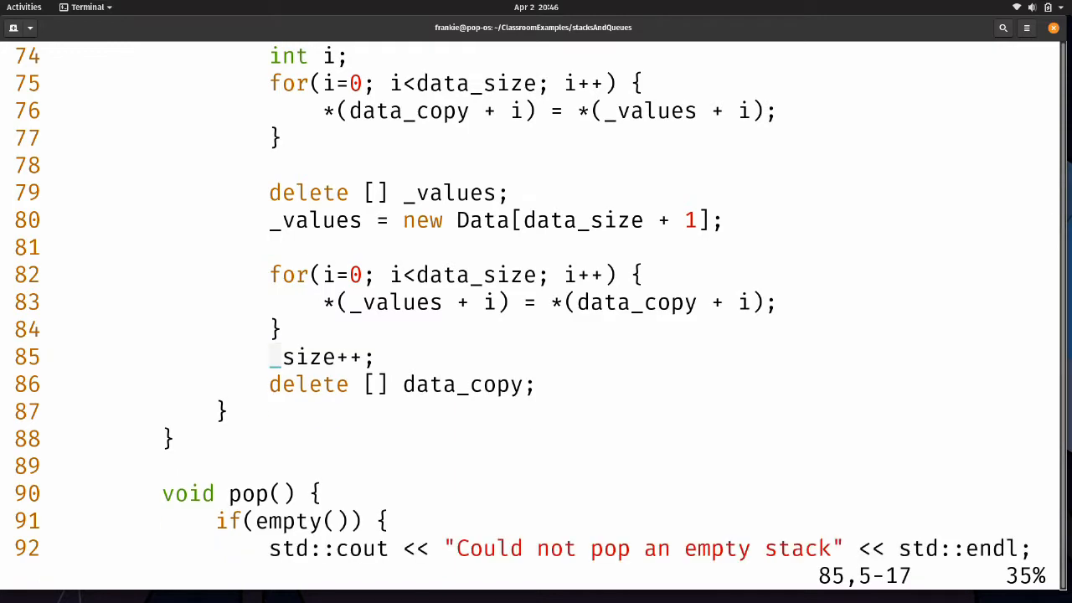
type("*(_values + i) = value;")
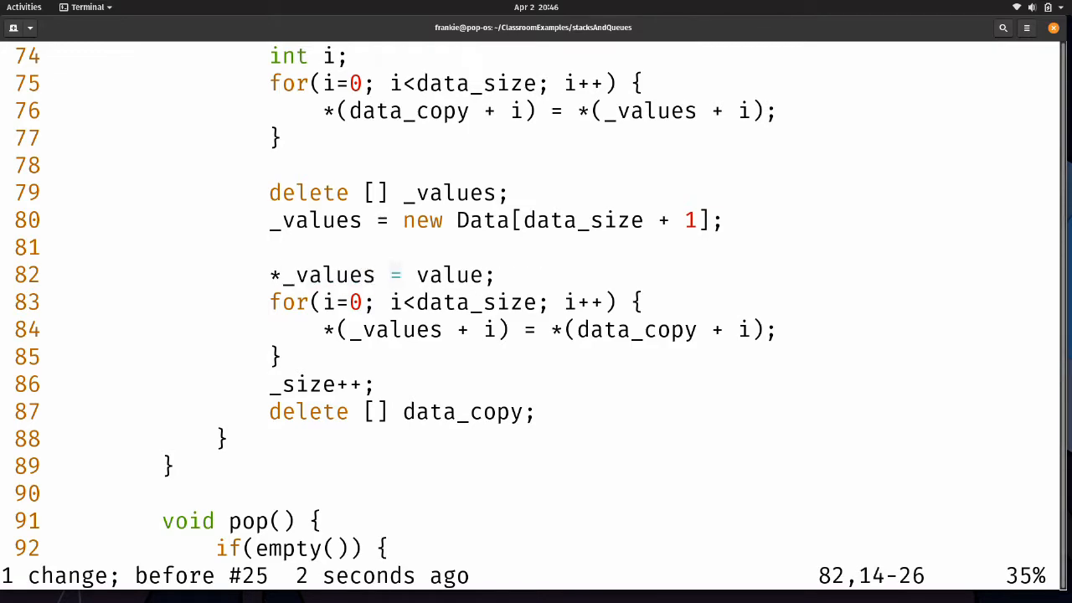
Step: Add +1 to the copy offset on line 84 so old values shift up one index
left_click(390, 329)
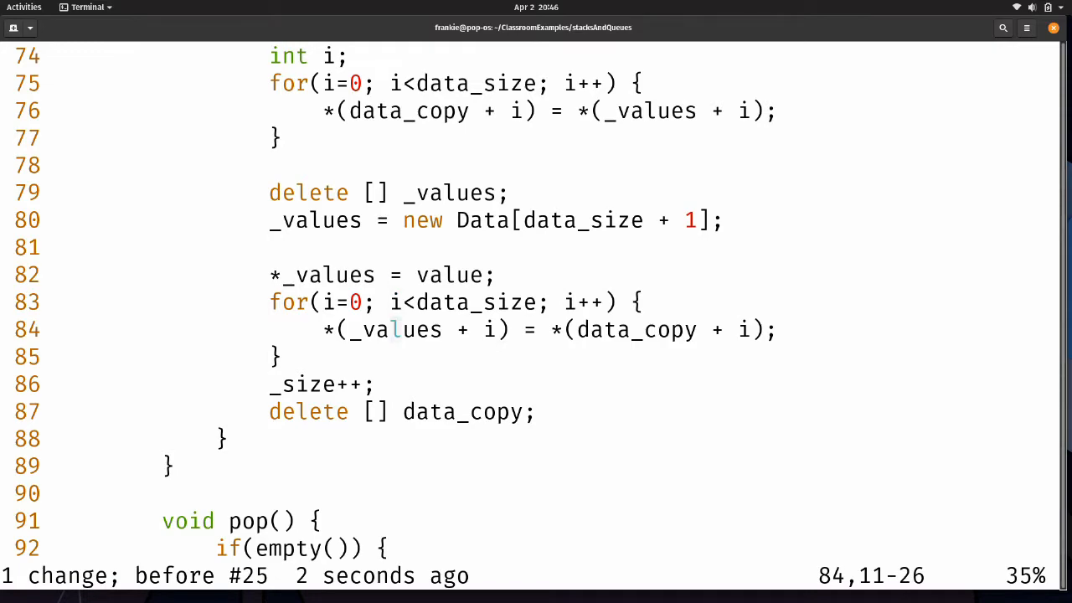
key("i")
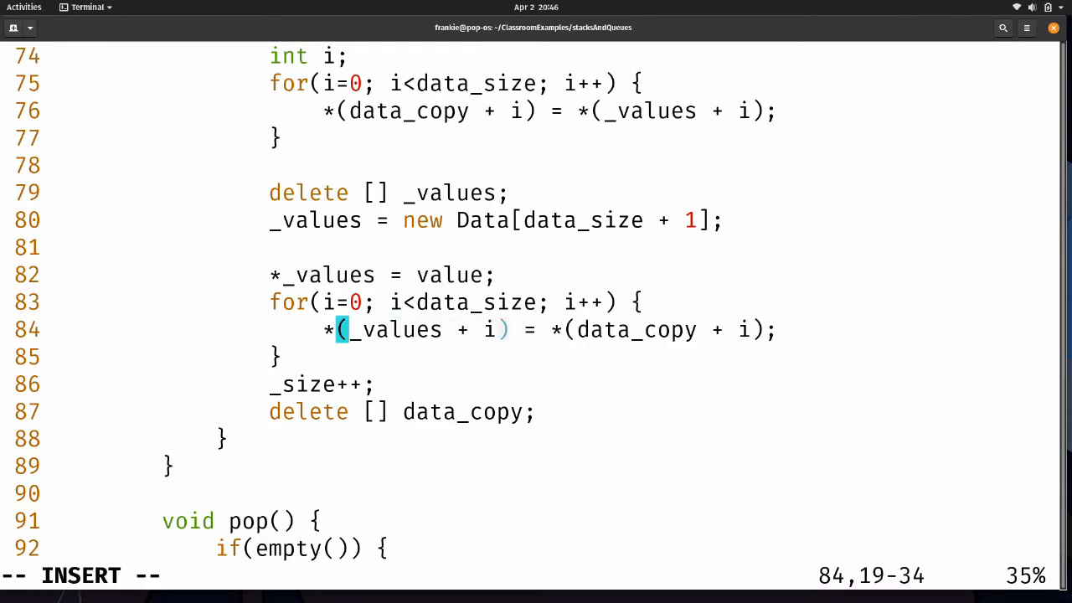
type("+1")
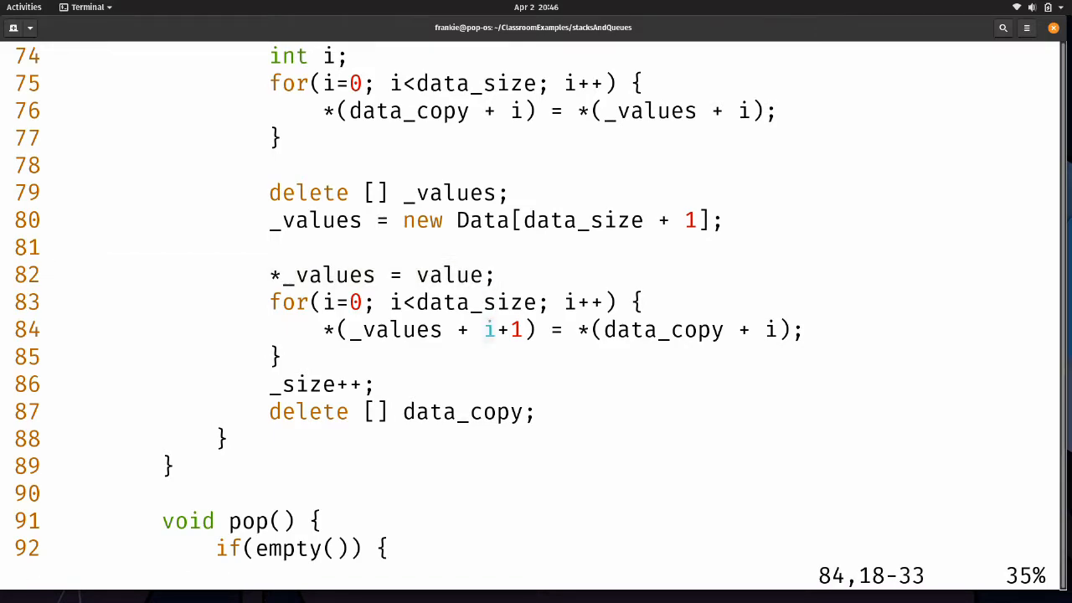
key("V")
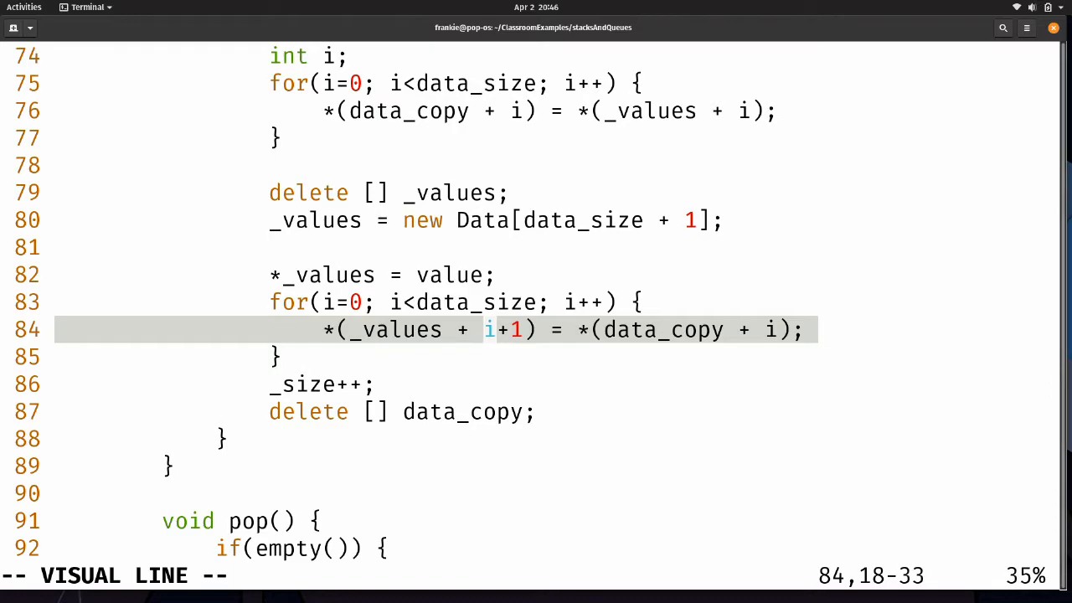
key("Escape")
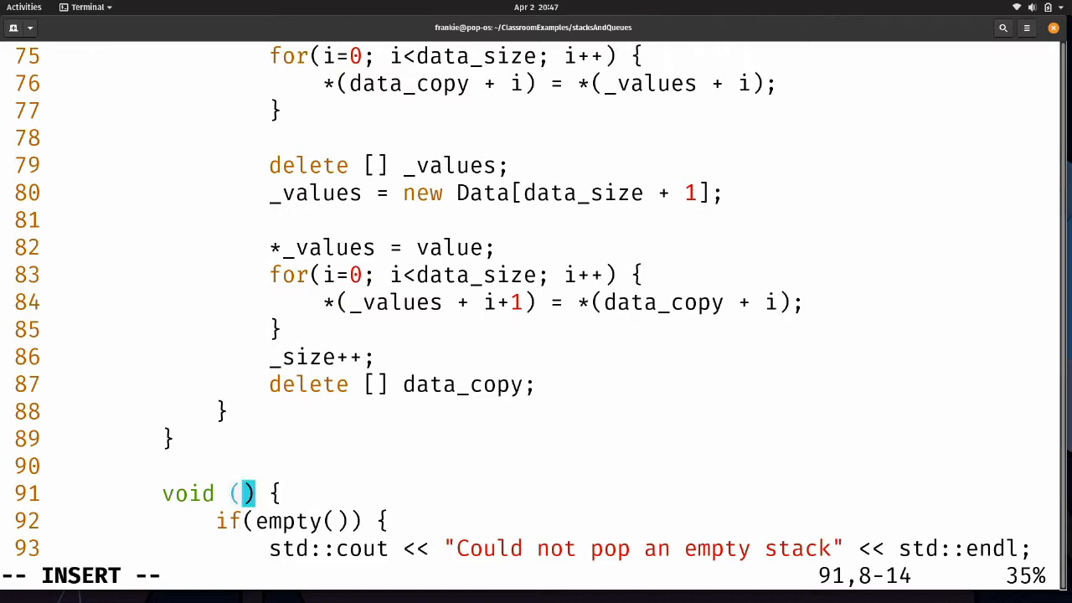
Step: Change pop to dequeue on line 91 and scroll down through to search()
type("dequeue")
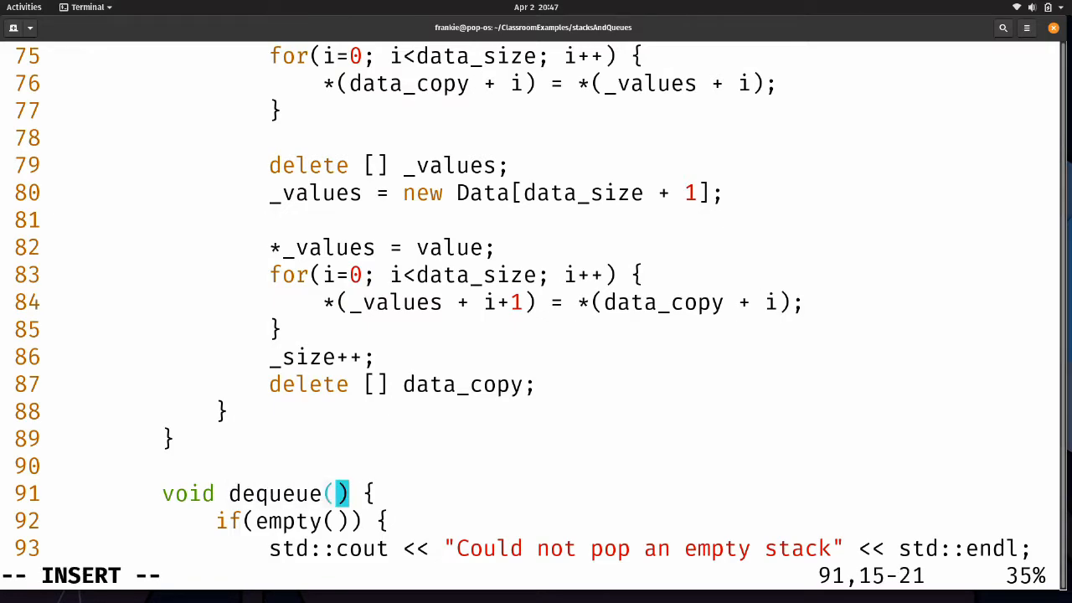
scroll("down", 3)
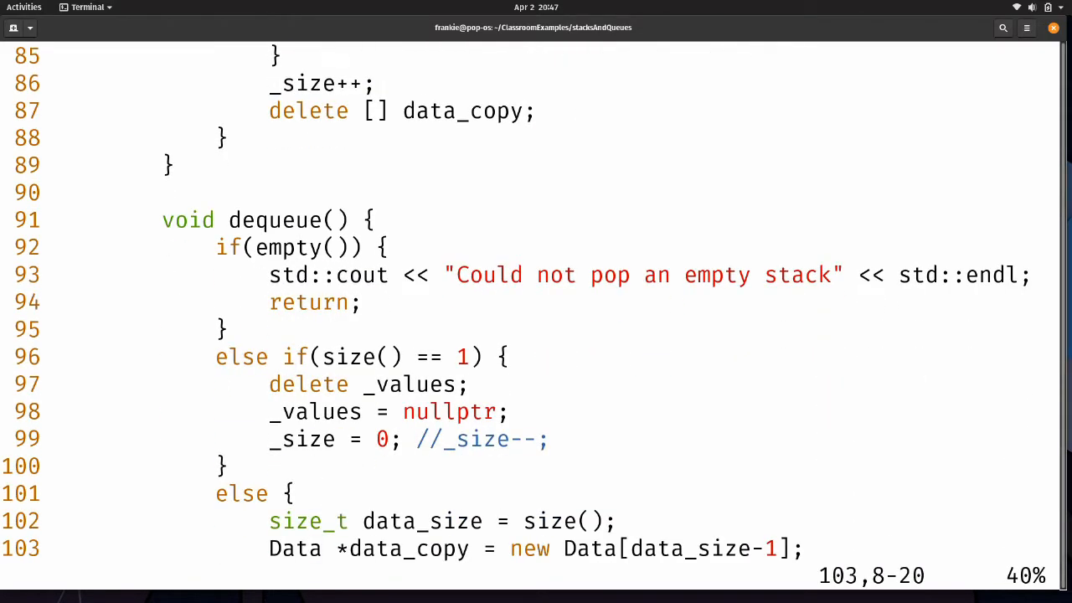
scroll("down", 3)
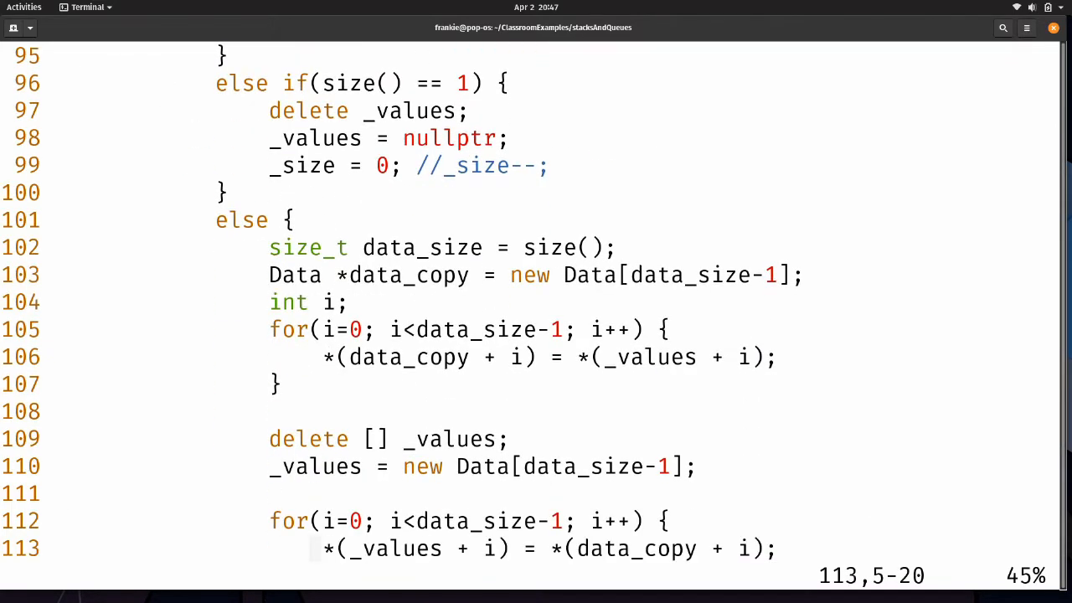
scroll("down", 3)
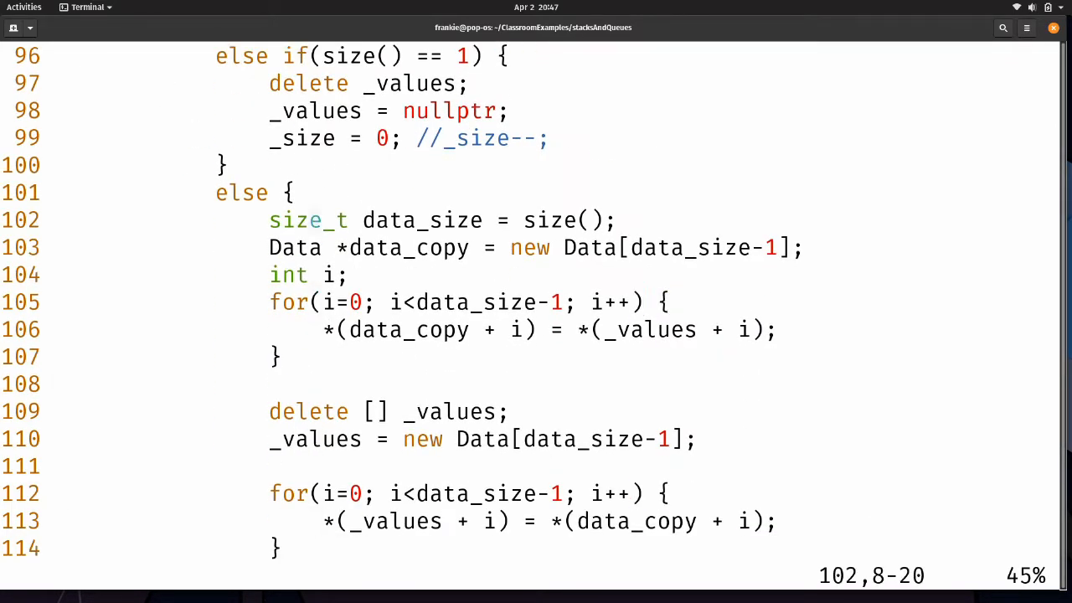
key("V")
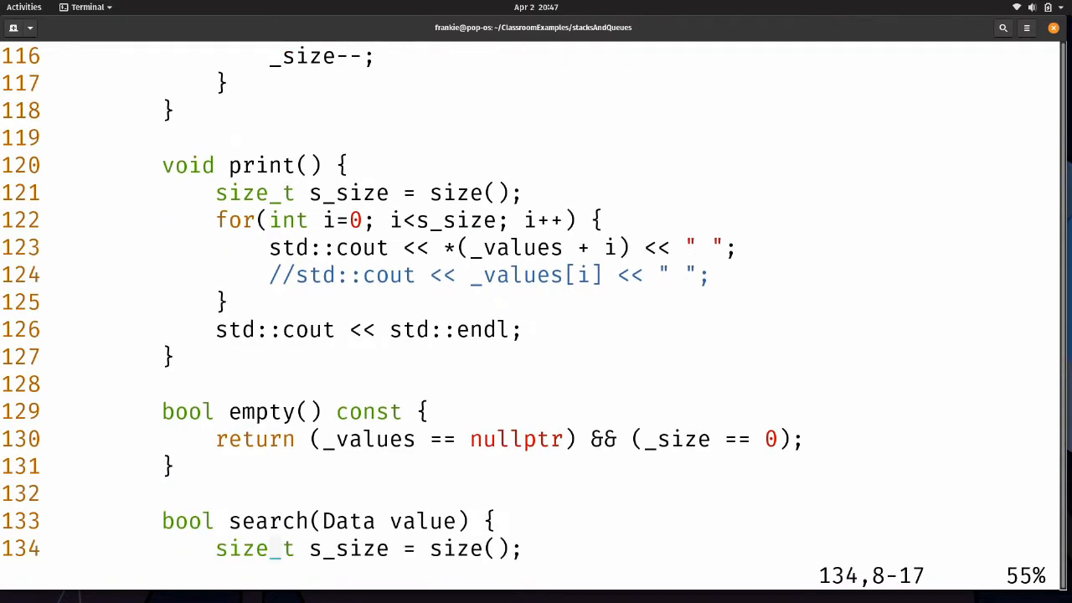
scroll("down", 3)
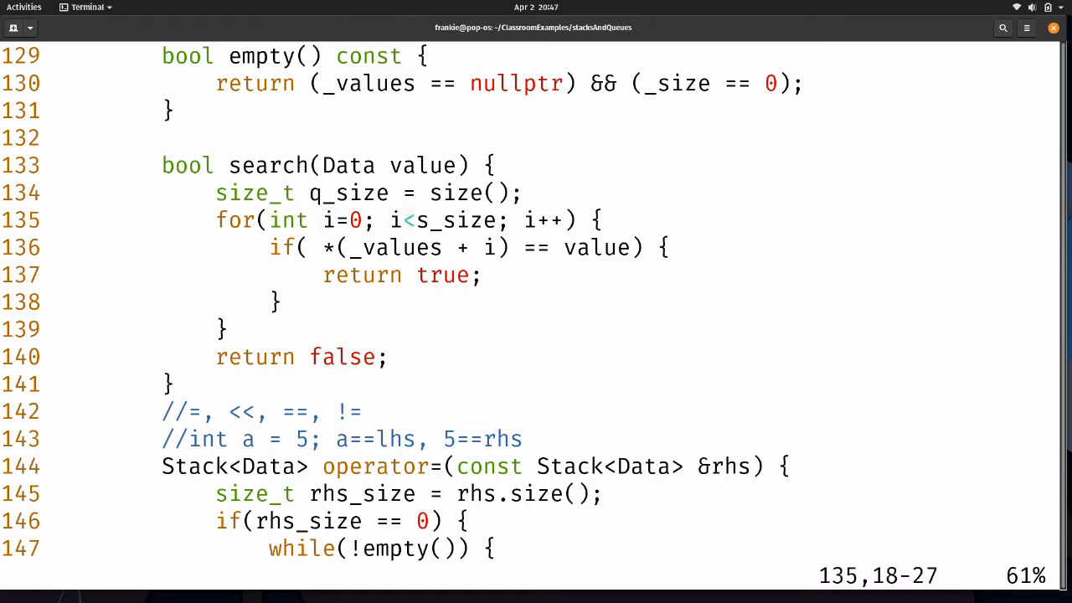
Step: Use q_size instead of s_size in search() and print(), and 'queue' in the empty message
type("q_size")
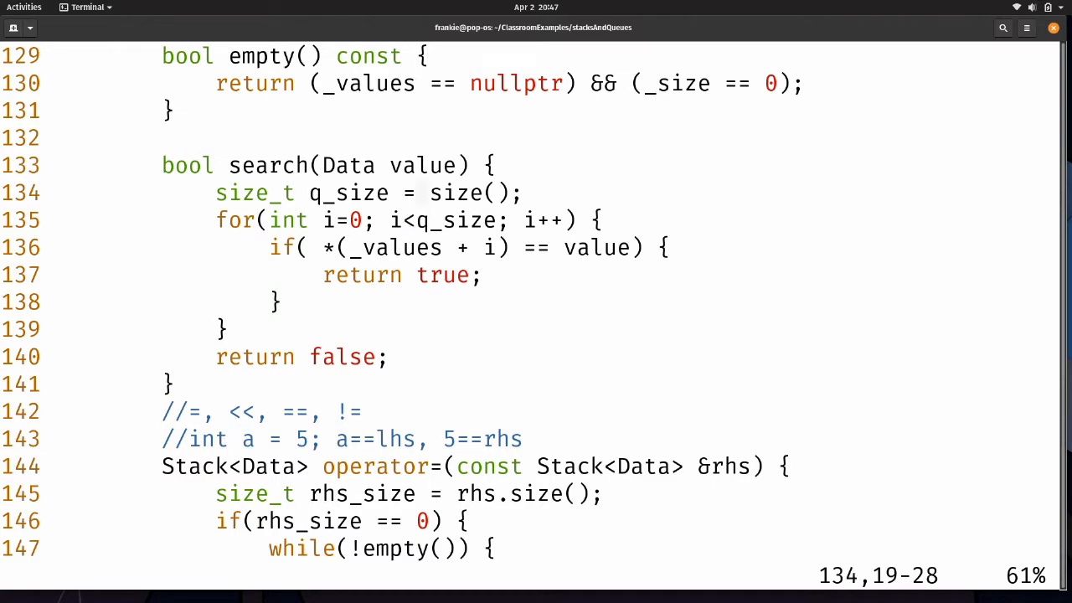
scroll("up", 3)
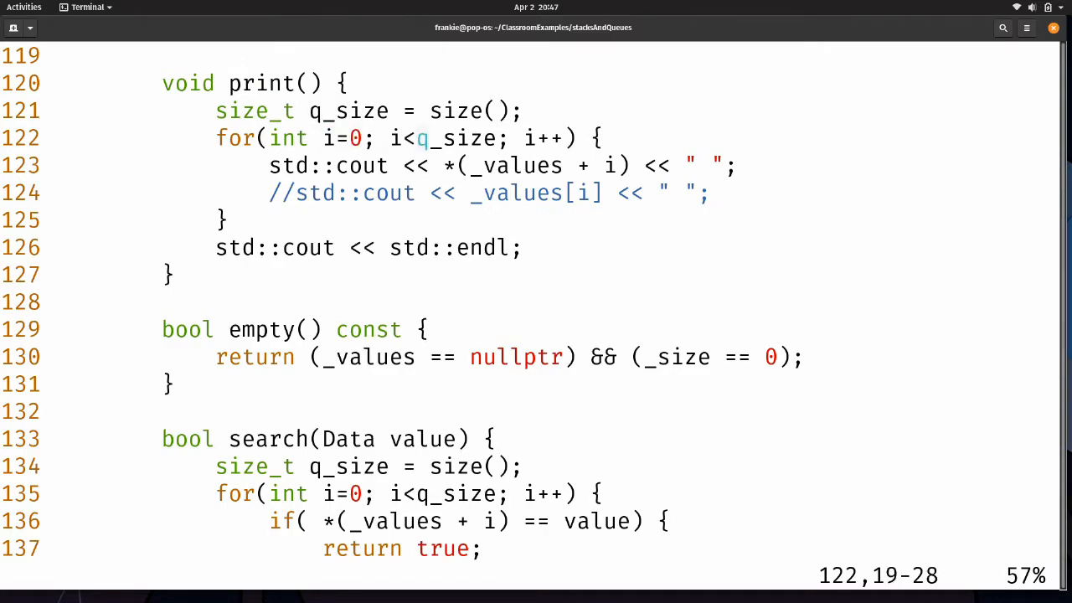
scroll("up", 3)
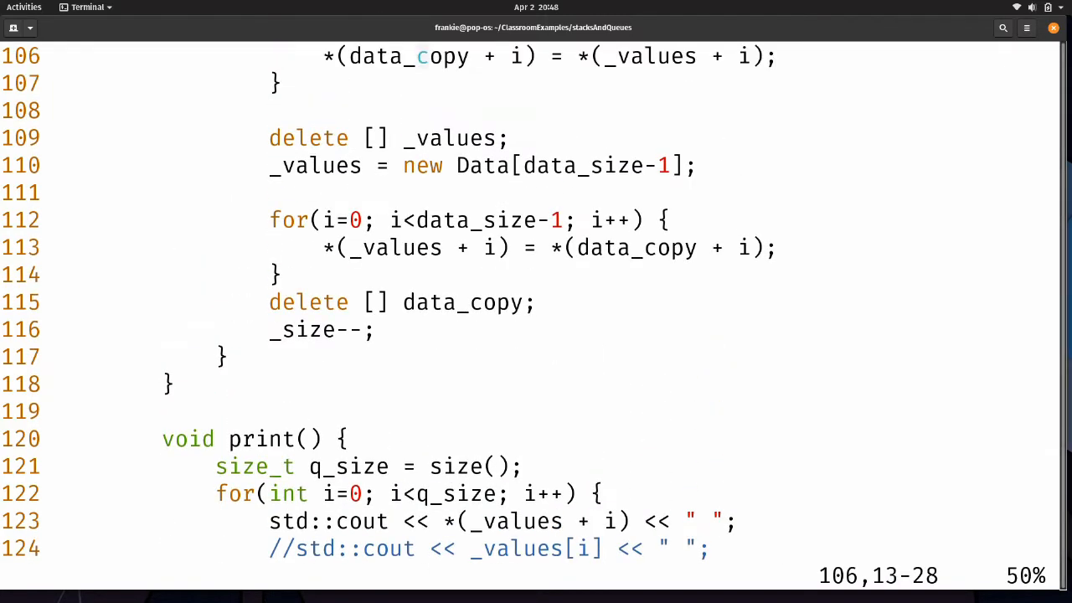
scroll("up", 3)
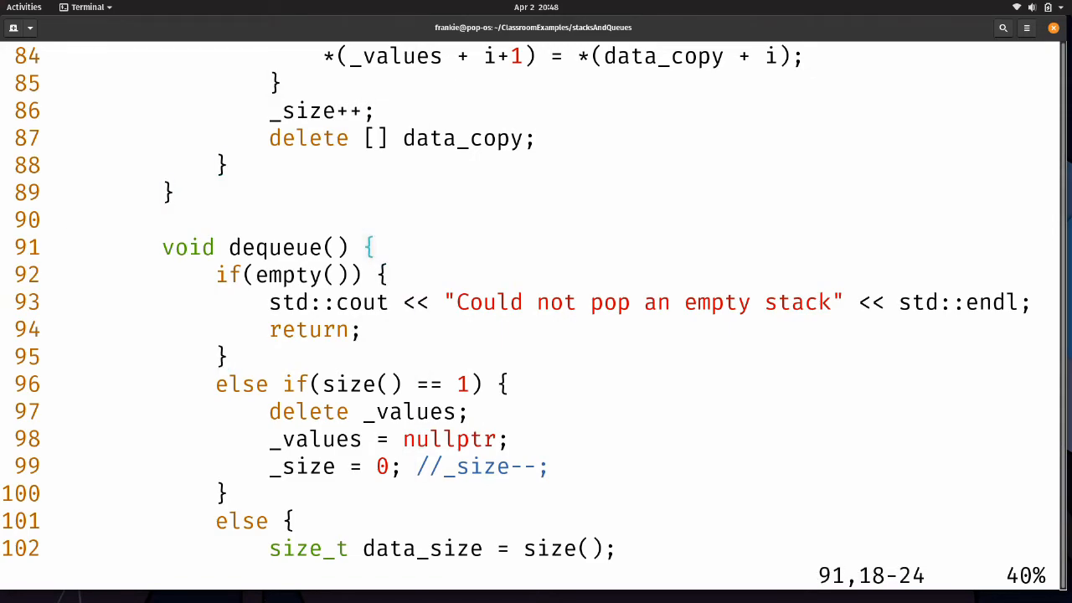
scroll("down", 3)
type("queue")
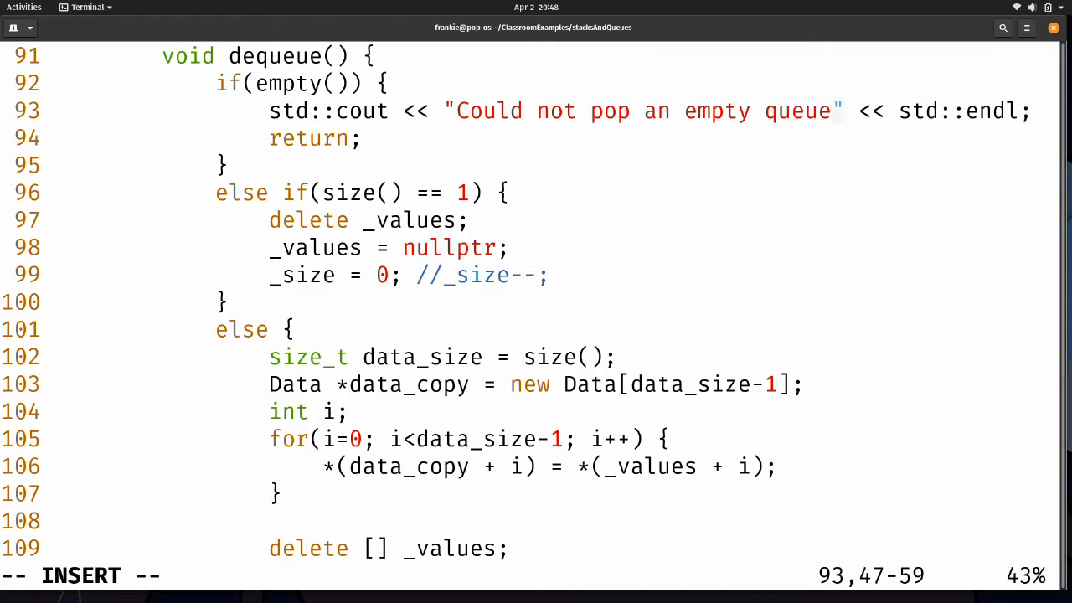
scroll("down", 3)
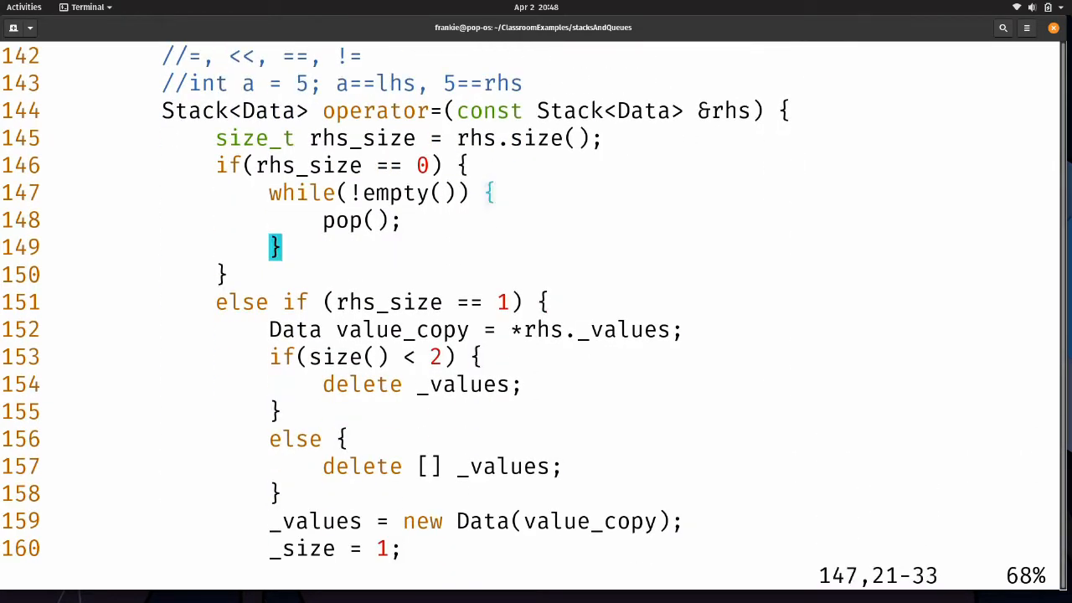
Step: Change both Stack types on line 144 to Queue and the commented example to Queue<int>
left_click(762, 110)
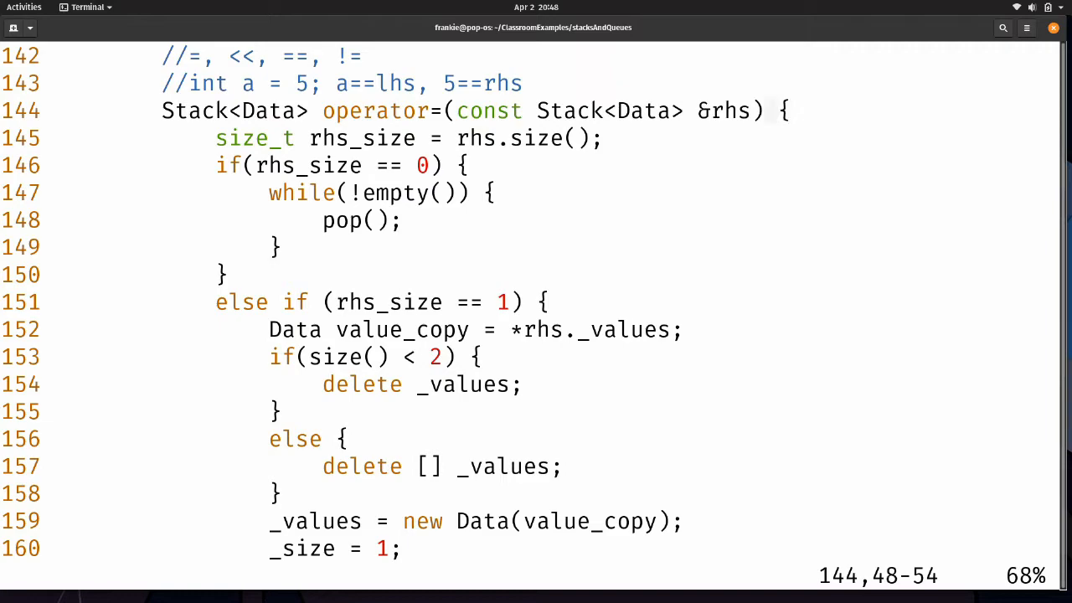
type("q")
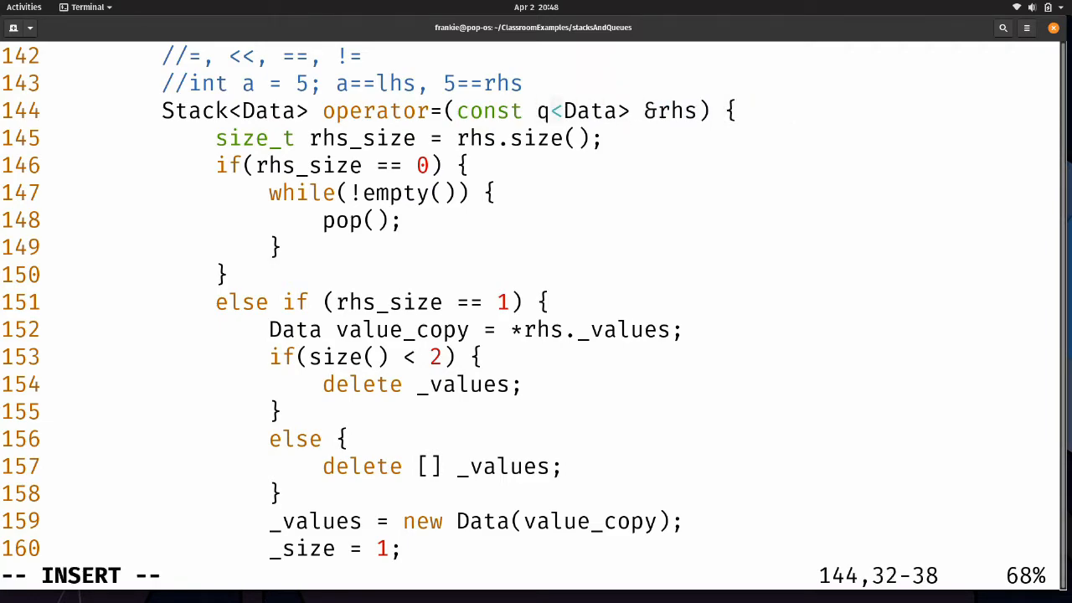
type("ueue")
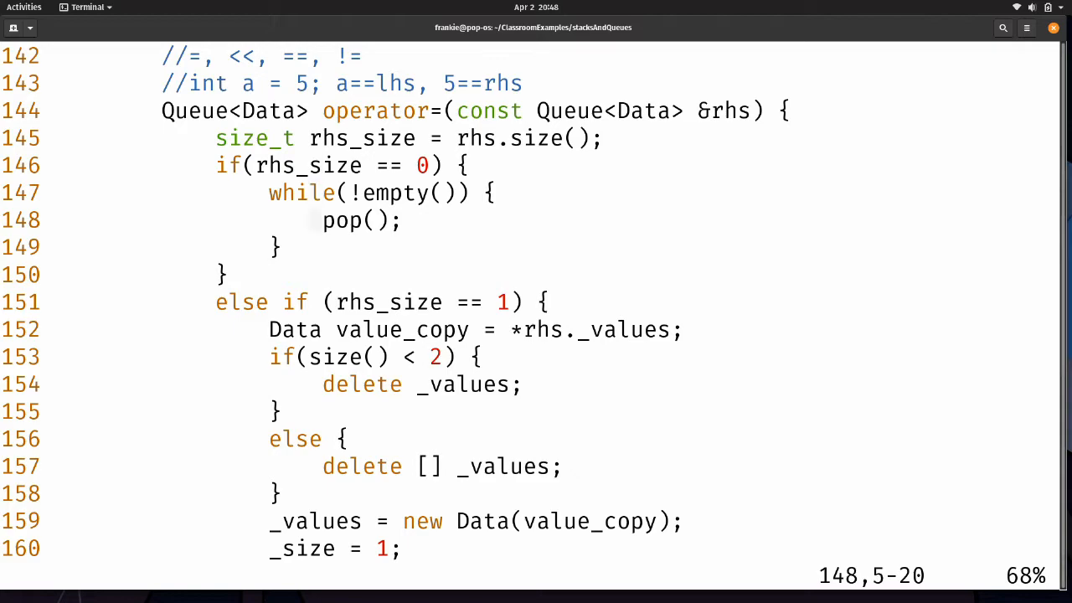
scroll("down", 3)
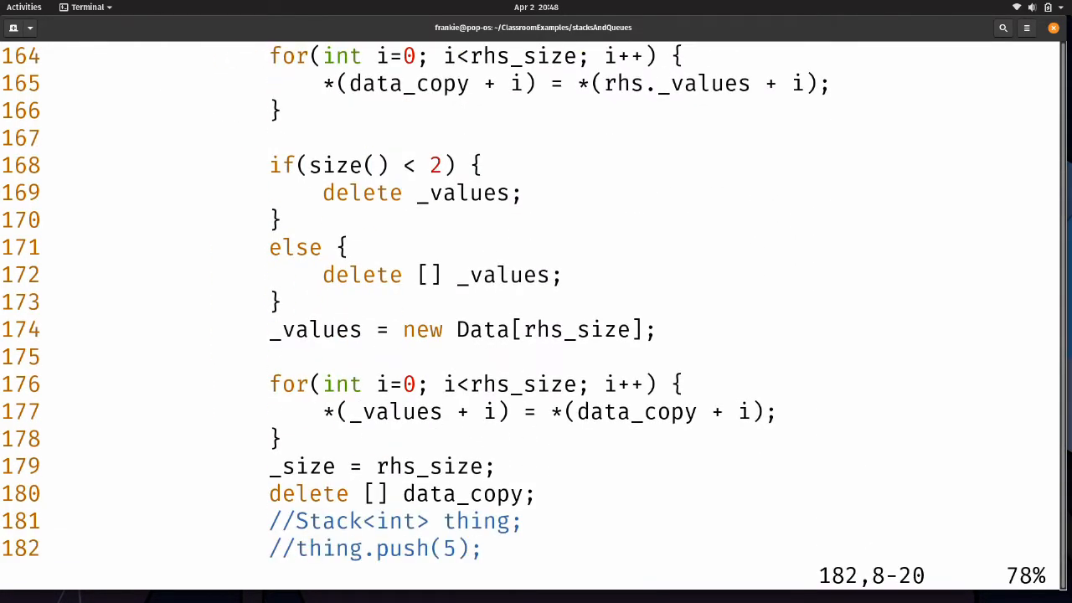
scroll("down", 3)
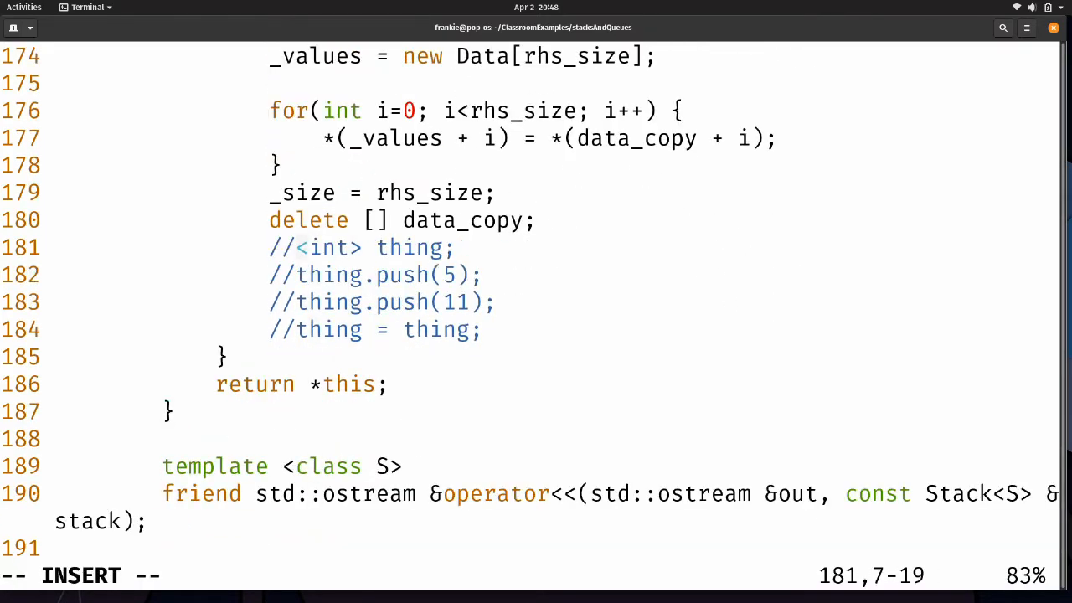
type("Queue")
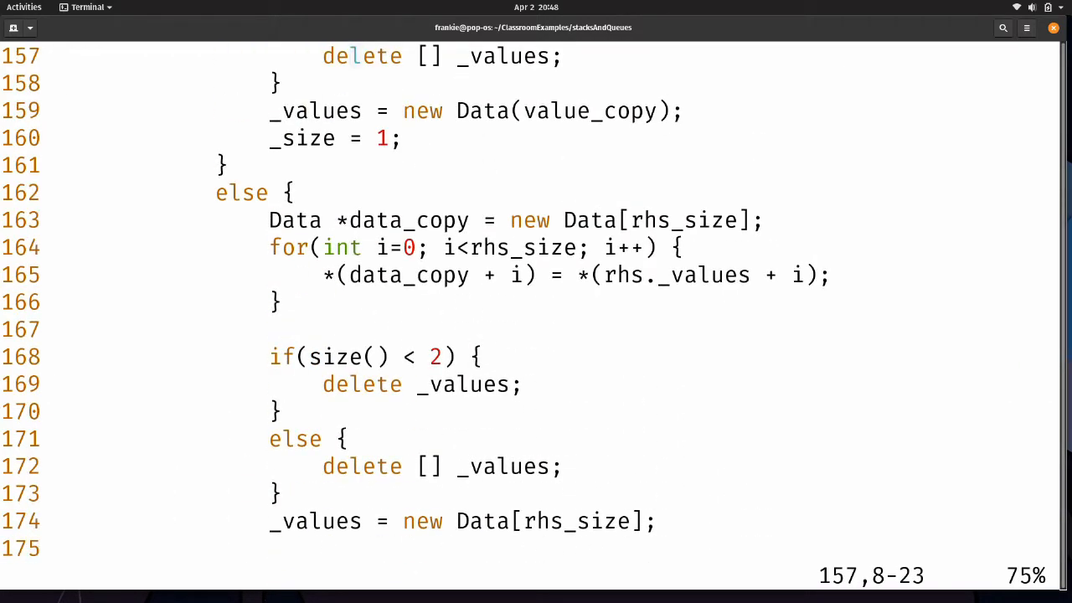
scroll("down", 3)
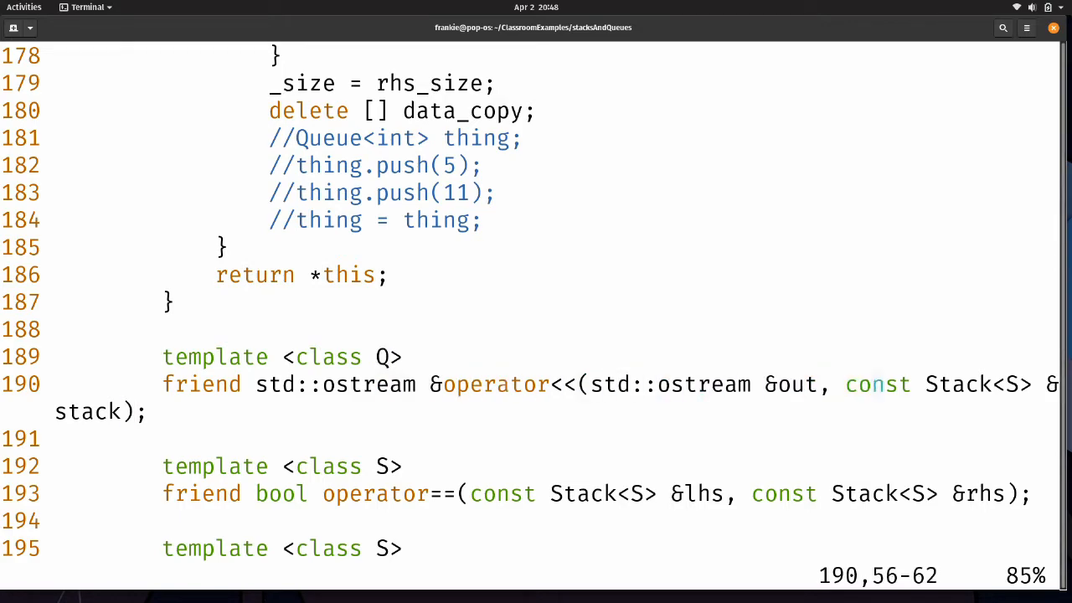
Step: Change the == and != friend declarations to template class Q taking Queue<Q>
type("Queue")
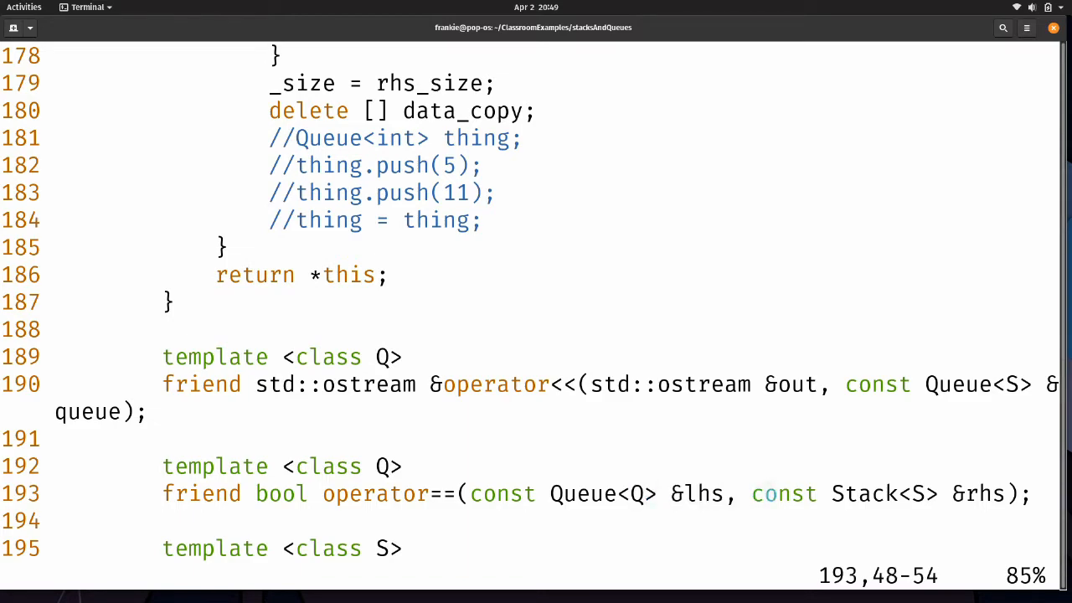
type("Queue")
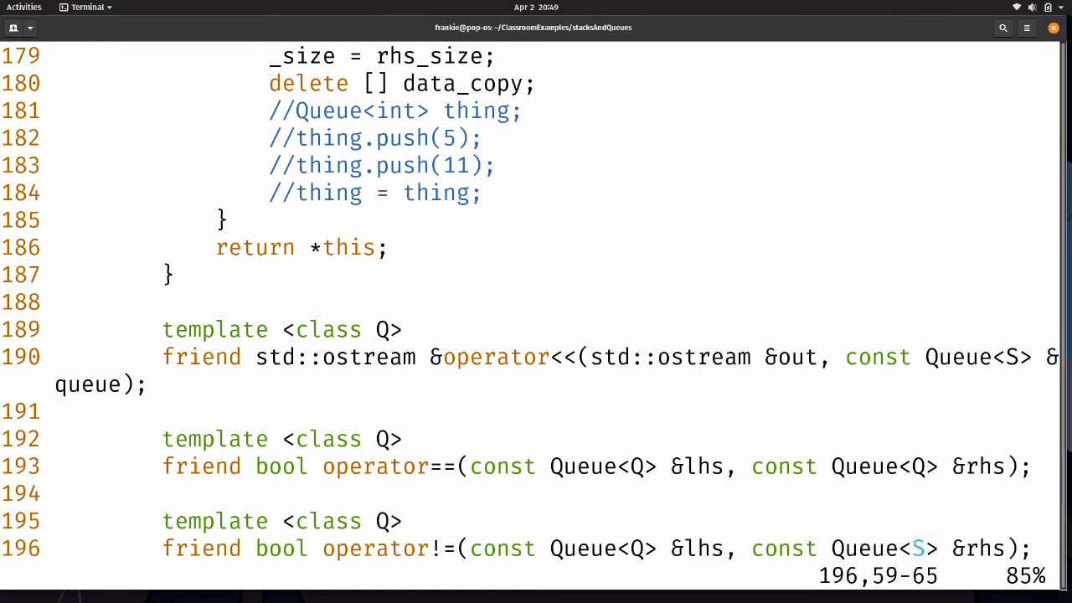
scroll("down", 3)
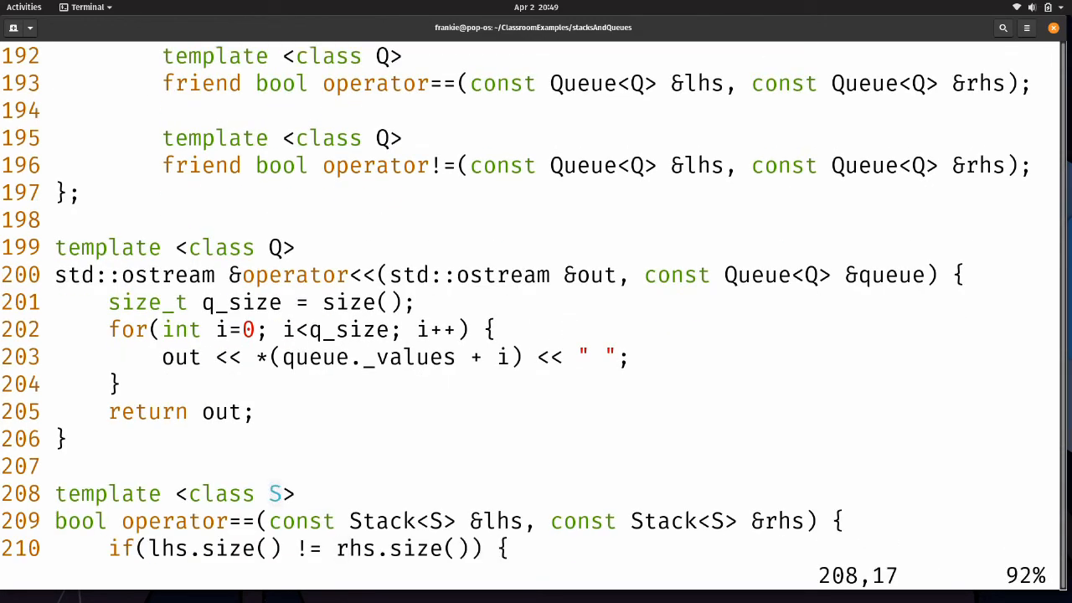
Step: Rename operator== to take Queue<Q> arguments with q_size, then begin retyping line 224's Stack as Queue
type("Q")
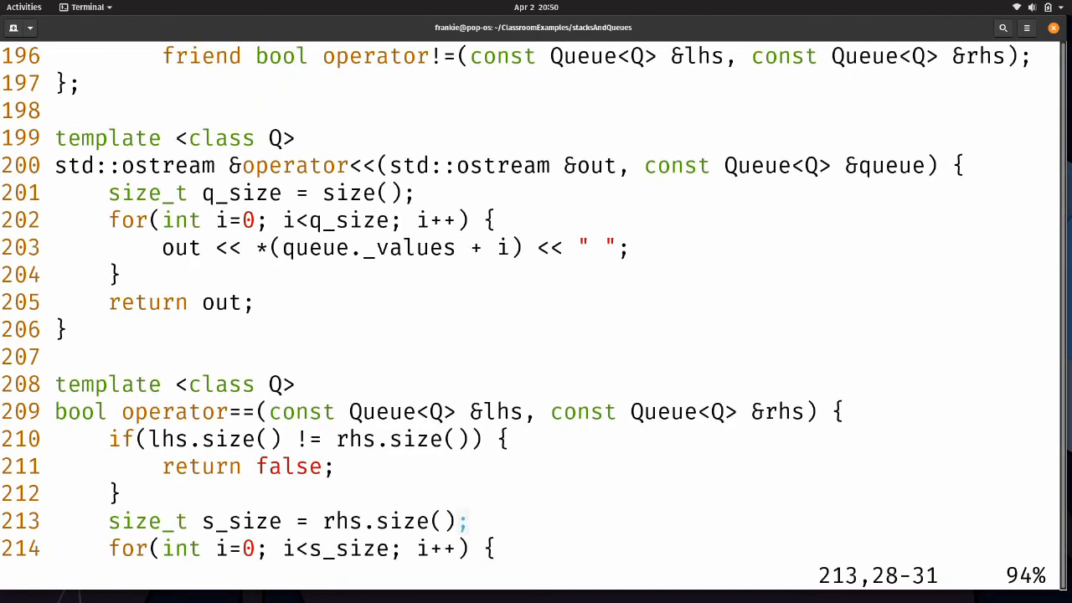
left_click(203, 520)
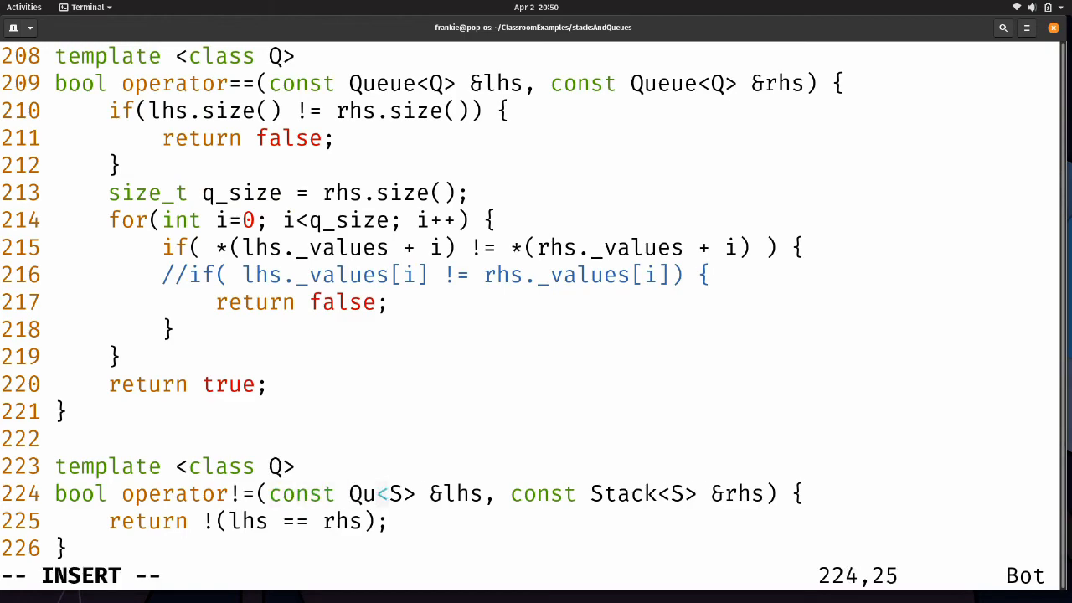
type("eue")
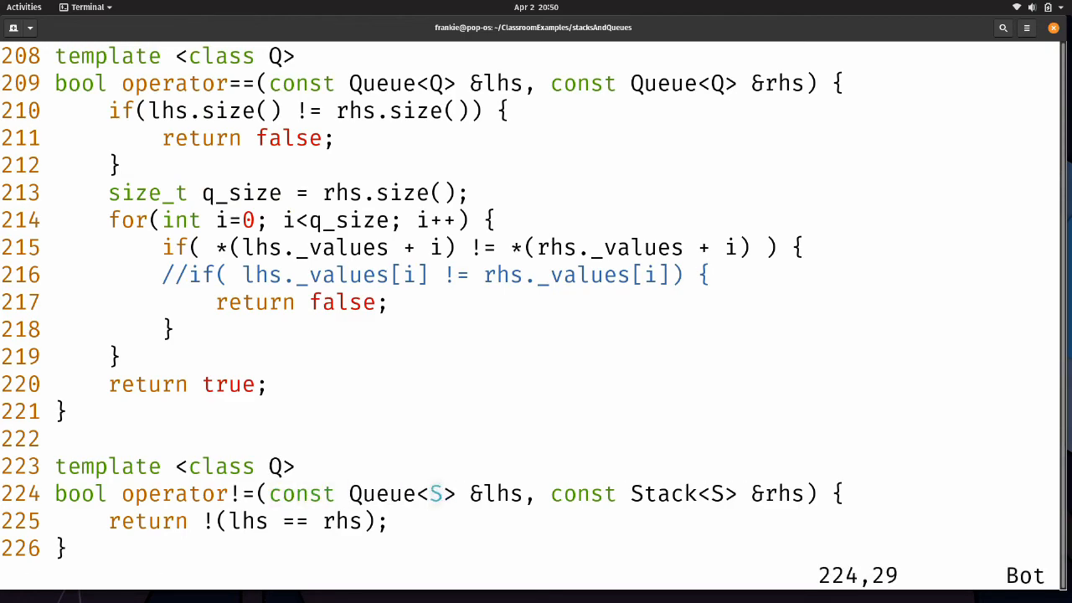